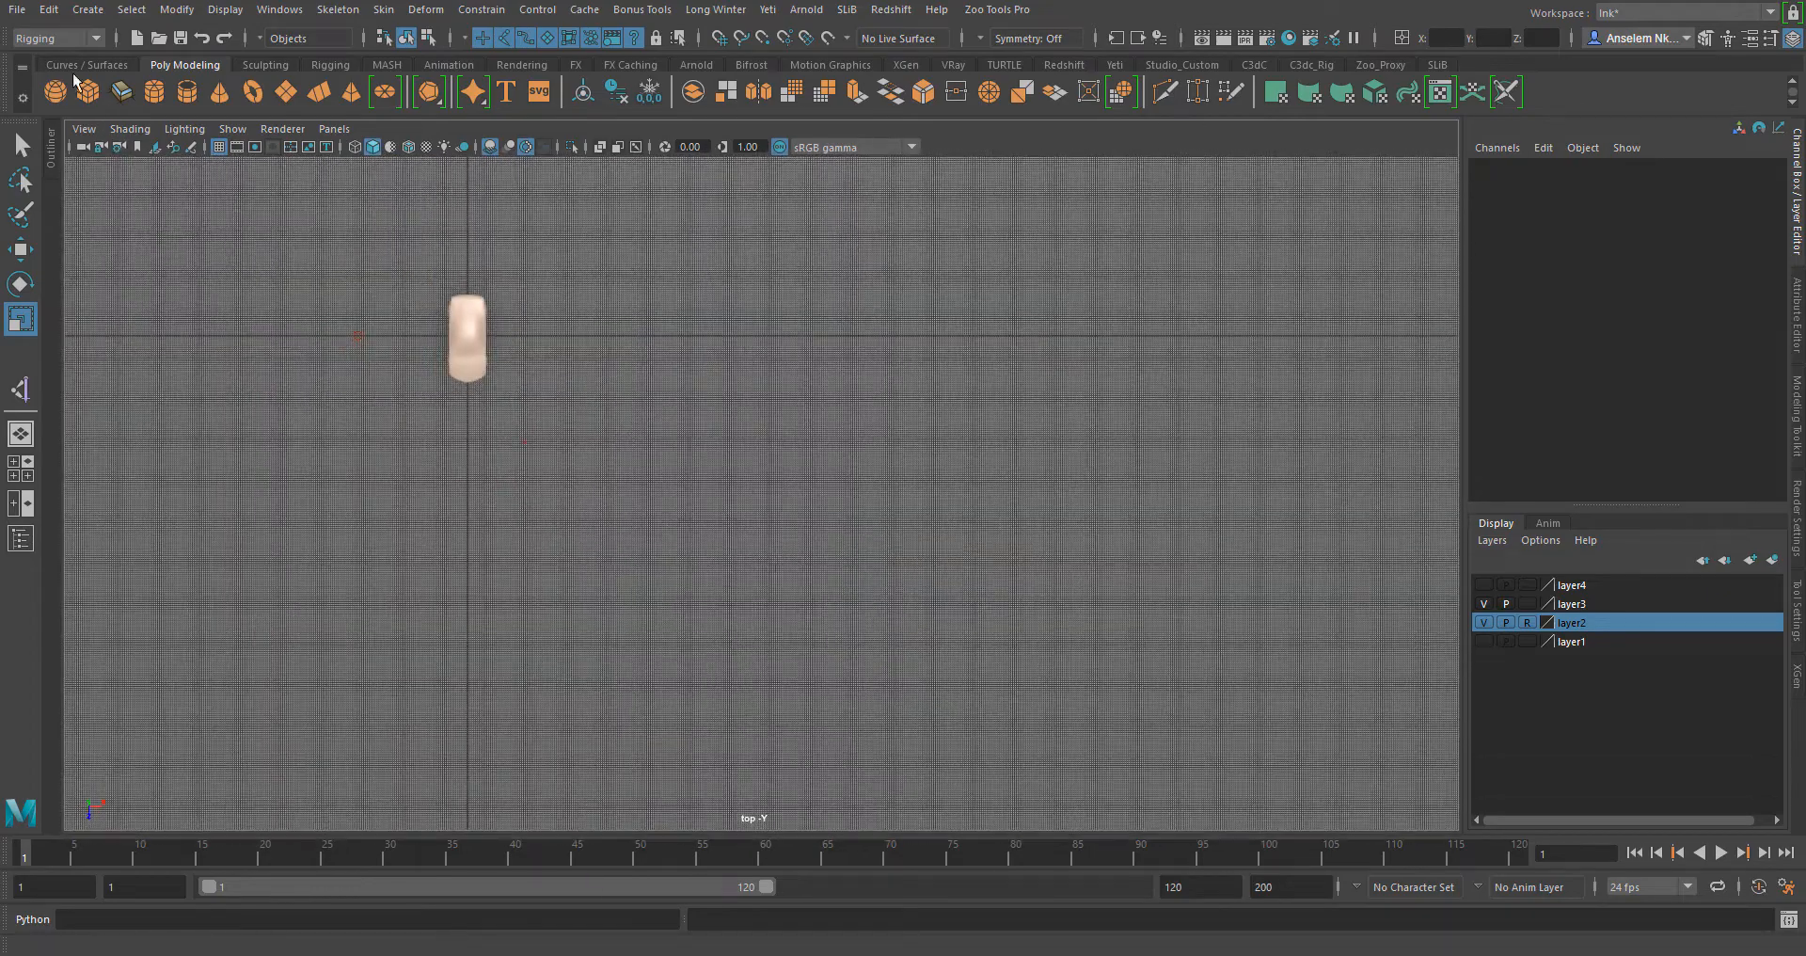
Step: Draw a winding Pencil Curve path starting at the car, then return to the Select Tool
{"action": "left_click", "coordinate": [87, 64]}
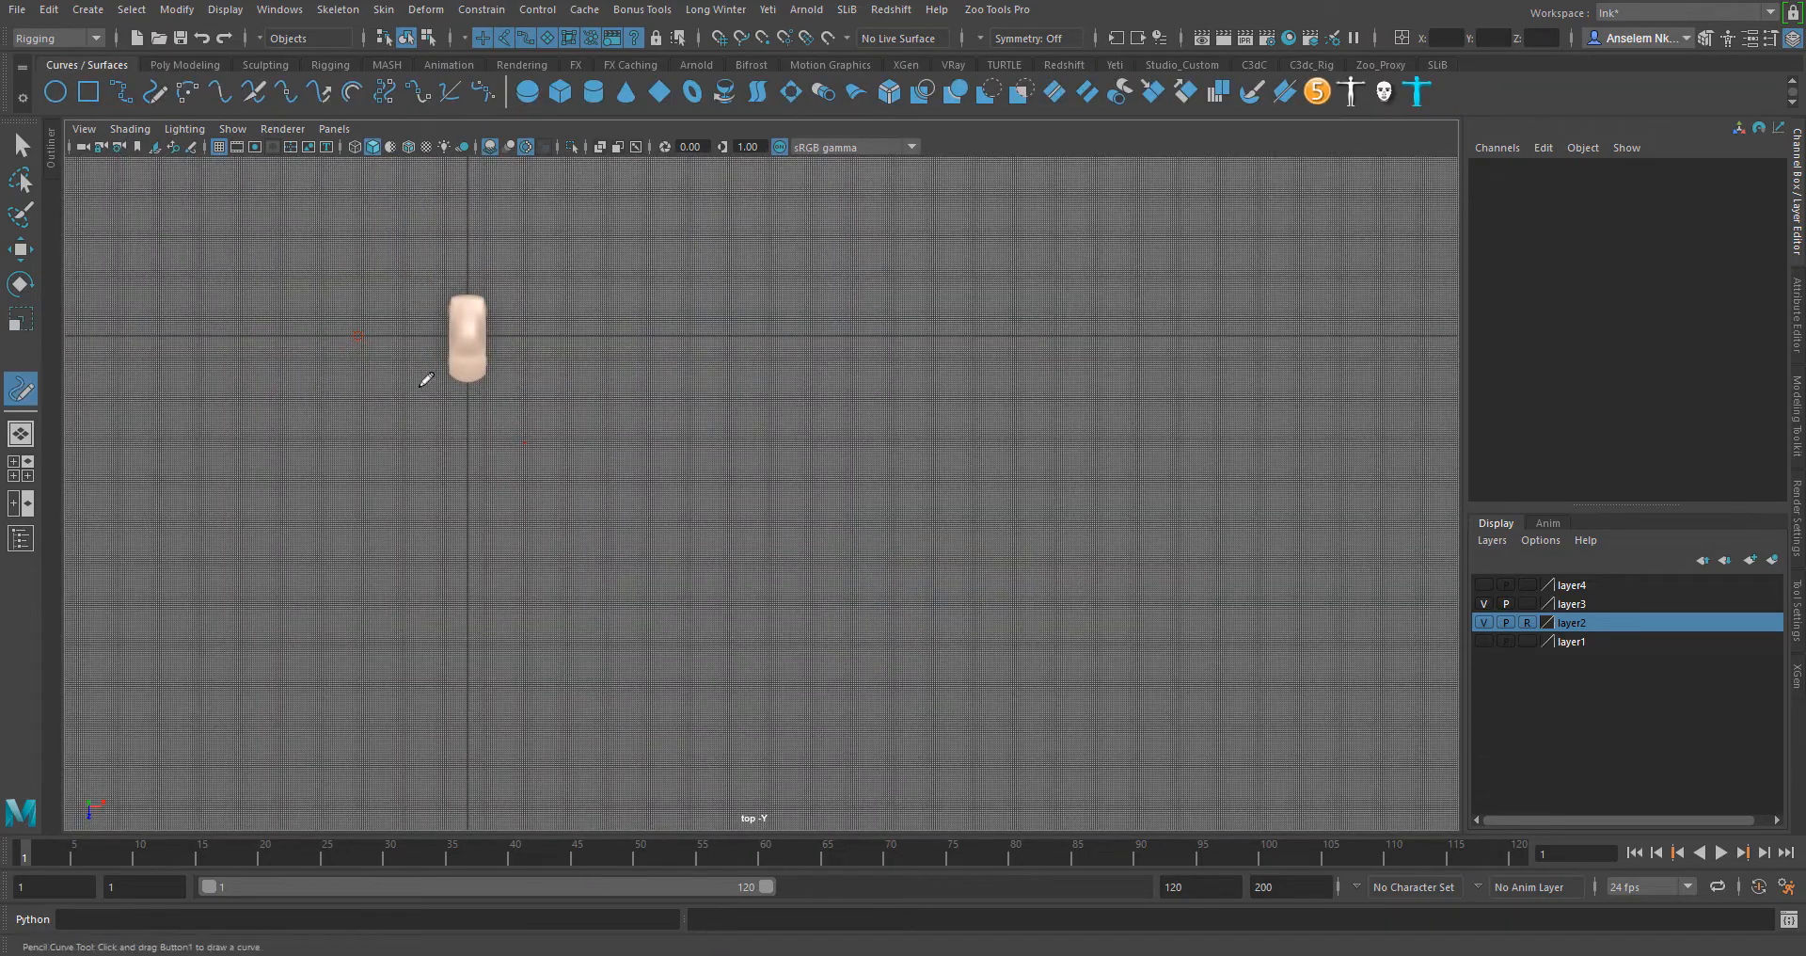
{"action": "left_click_drag", "start_coordinate": [465, 388], "coordinate": [766, 624]}
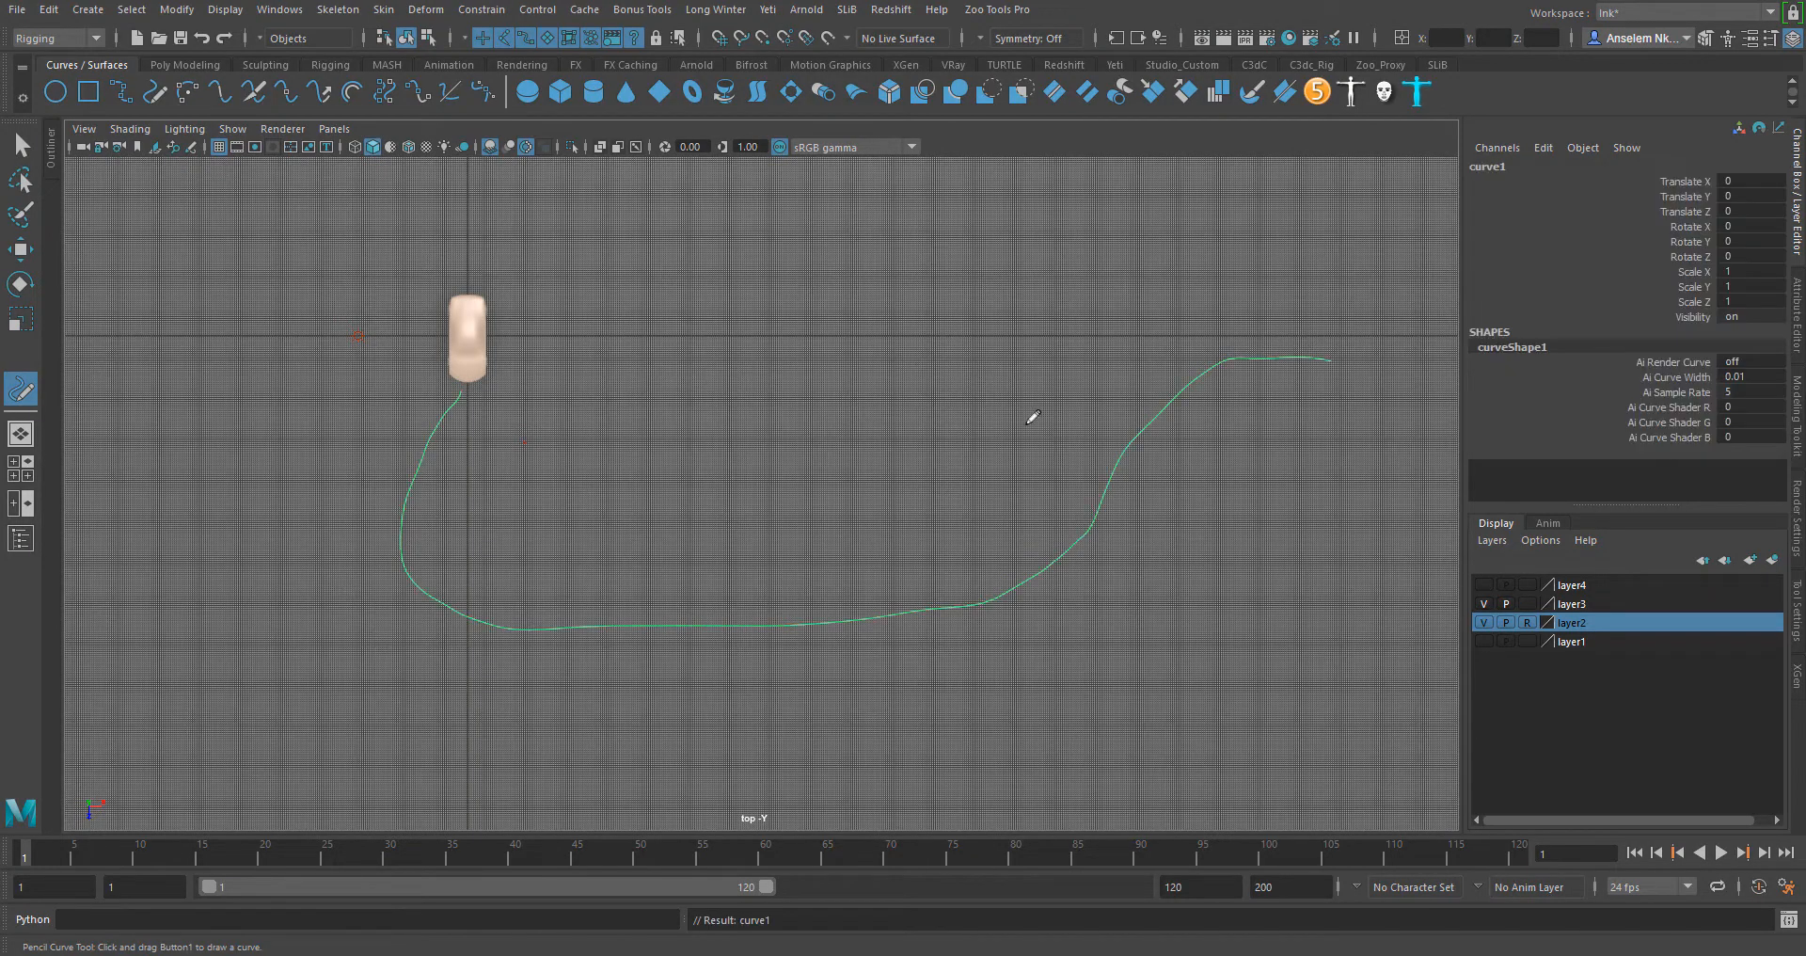
{"action": "left_click", "coordinate": [19, 143]}
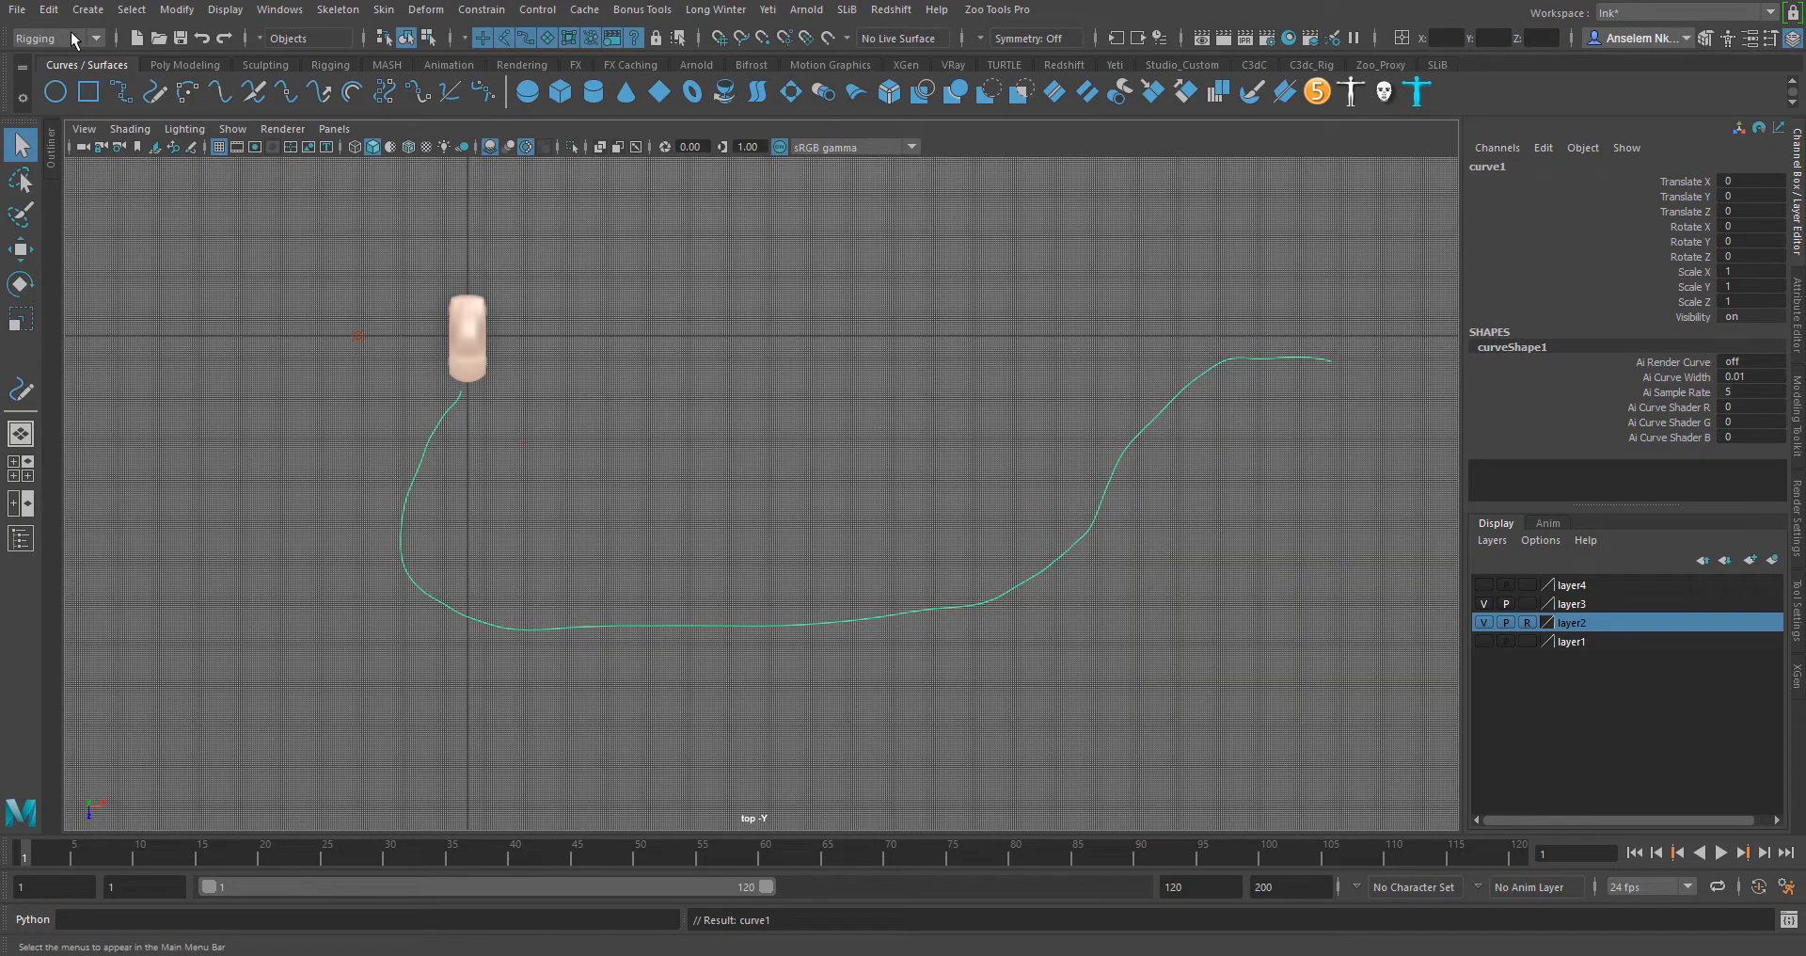
Step: Rebuild the hand-drawn curve via Curves > Rebuild options into a smooth cubic curve
{"action": "left_click", "coordinate": [53, 38]}
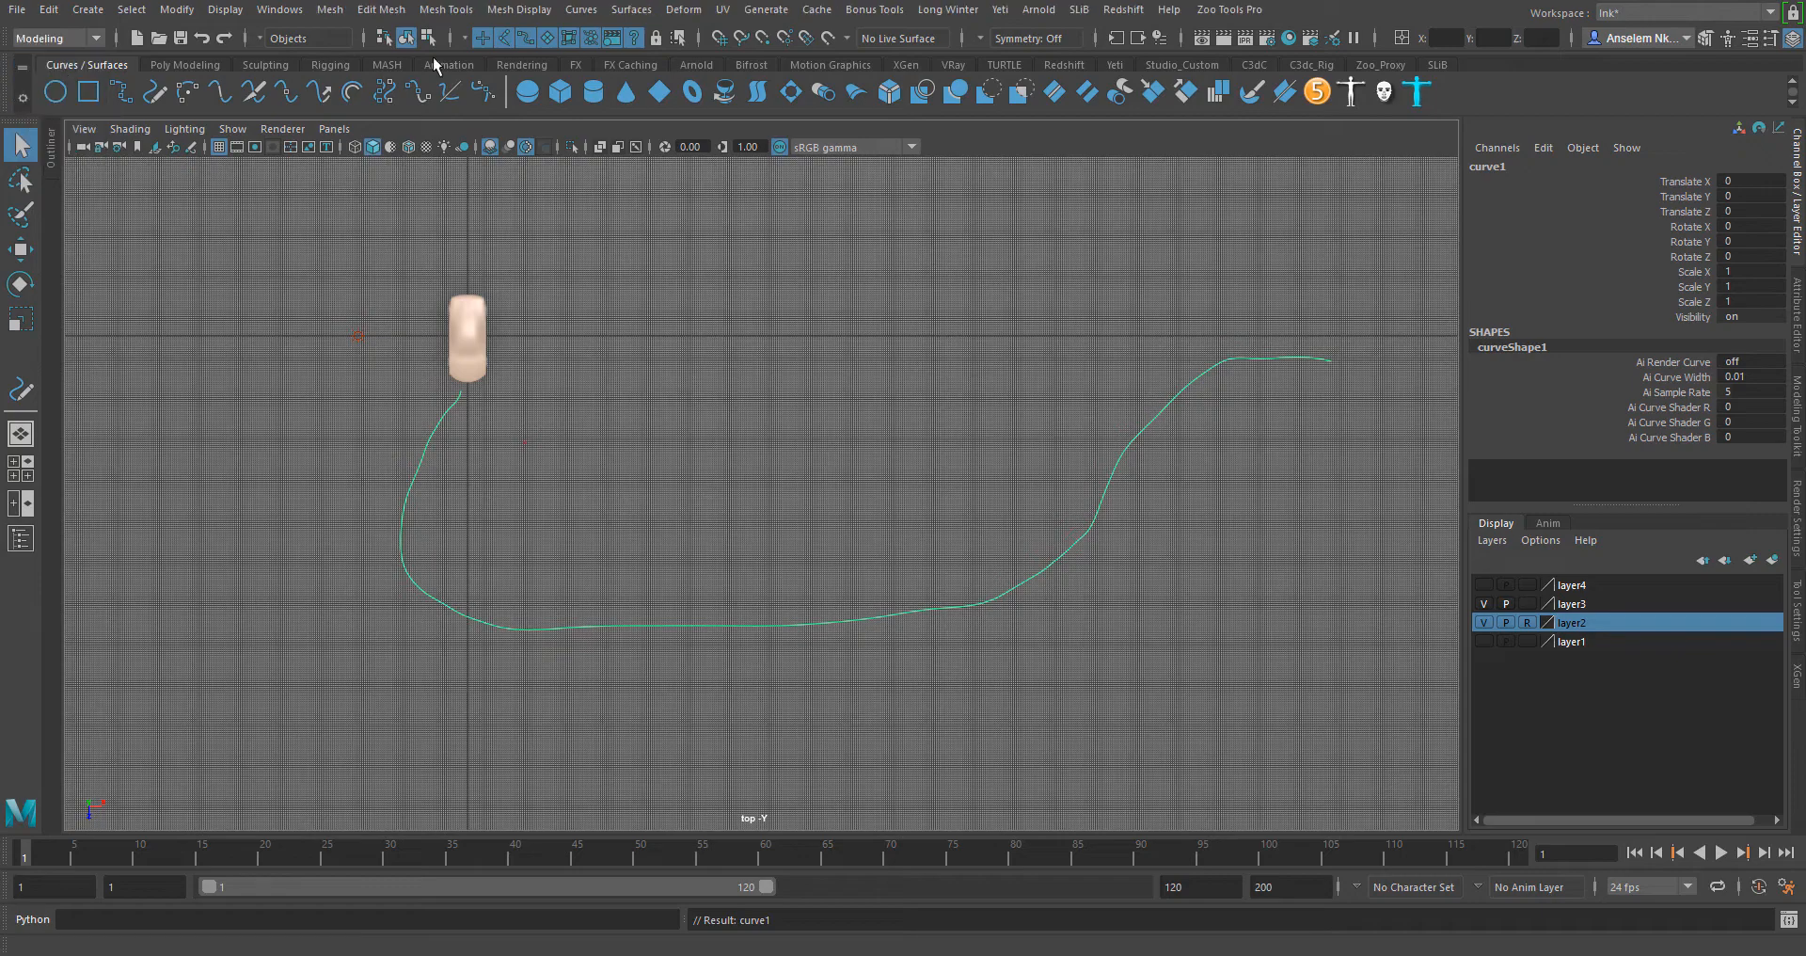
{"action": "left_click", "coordinate": [581, 9]}
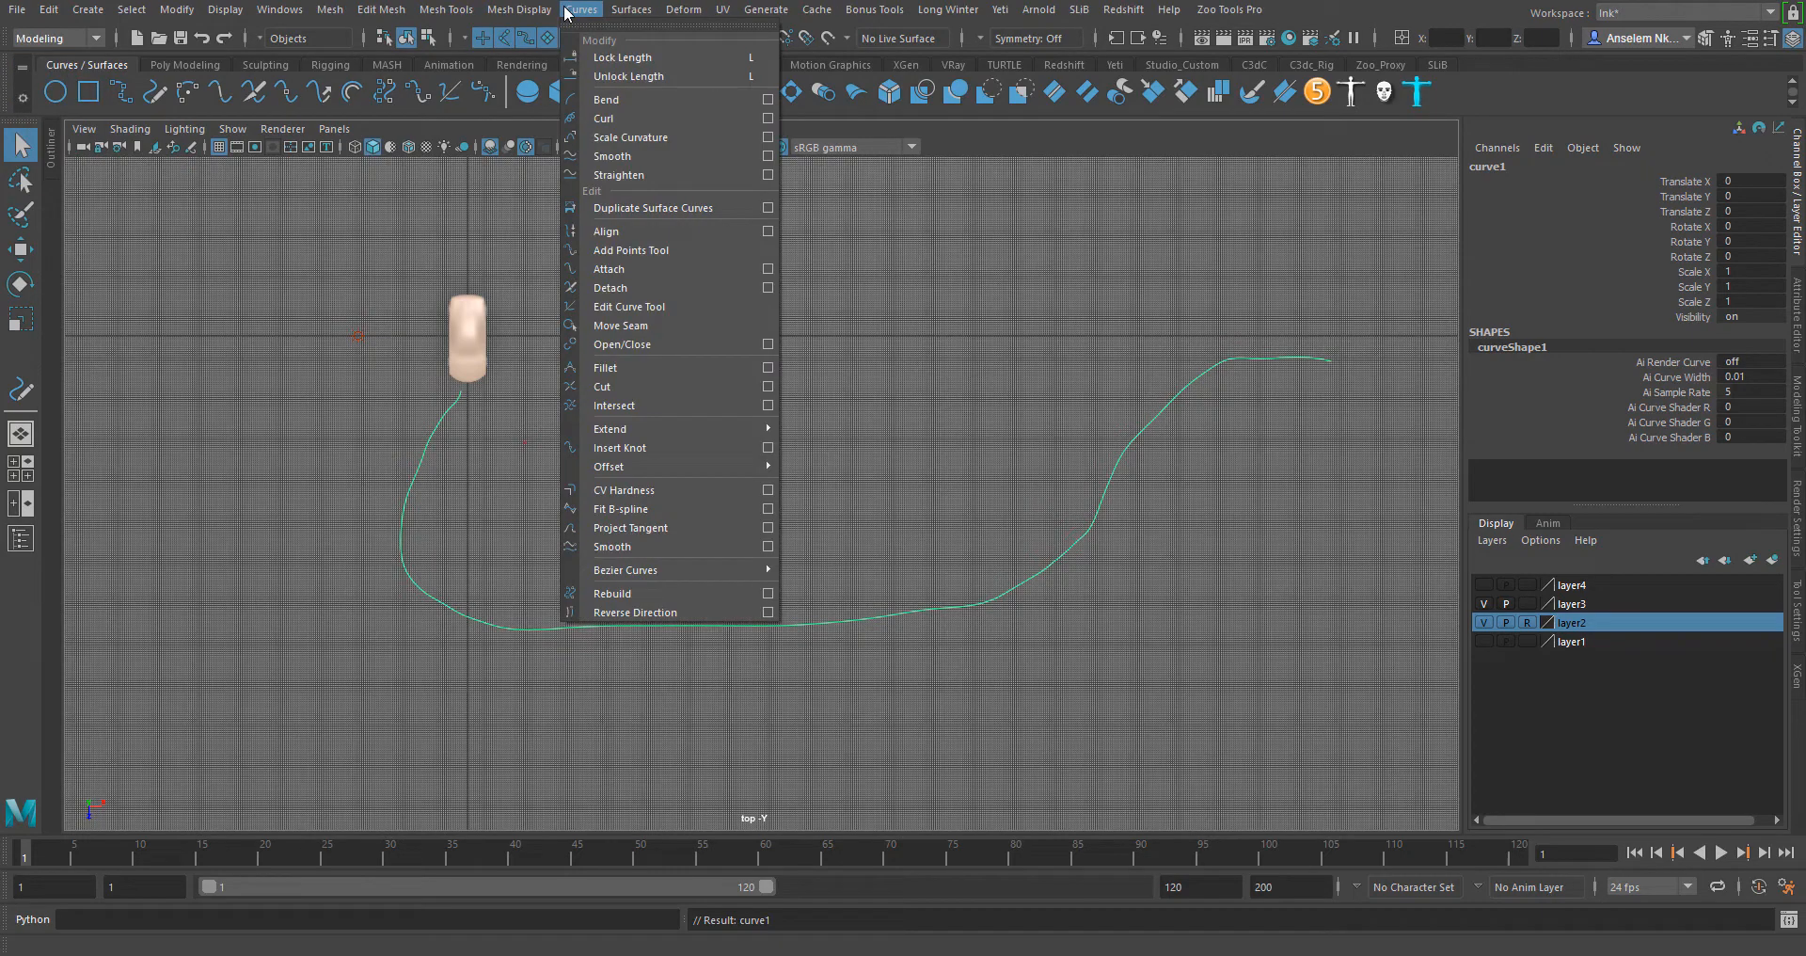
{"action": "left_click", "coordinate": [767, 593]}
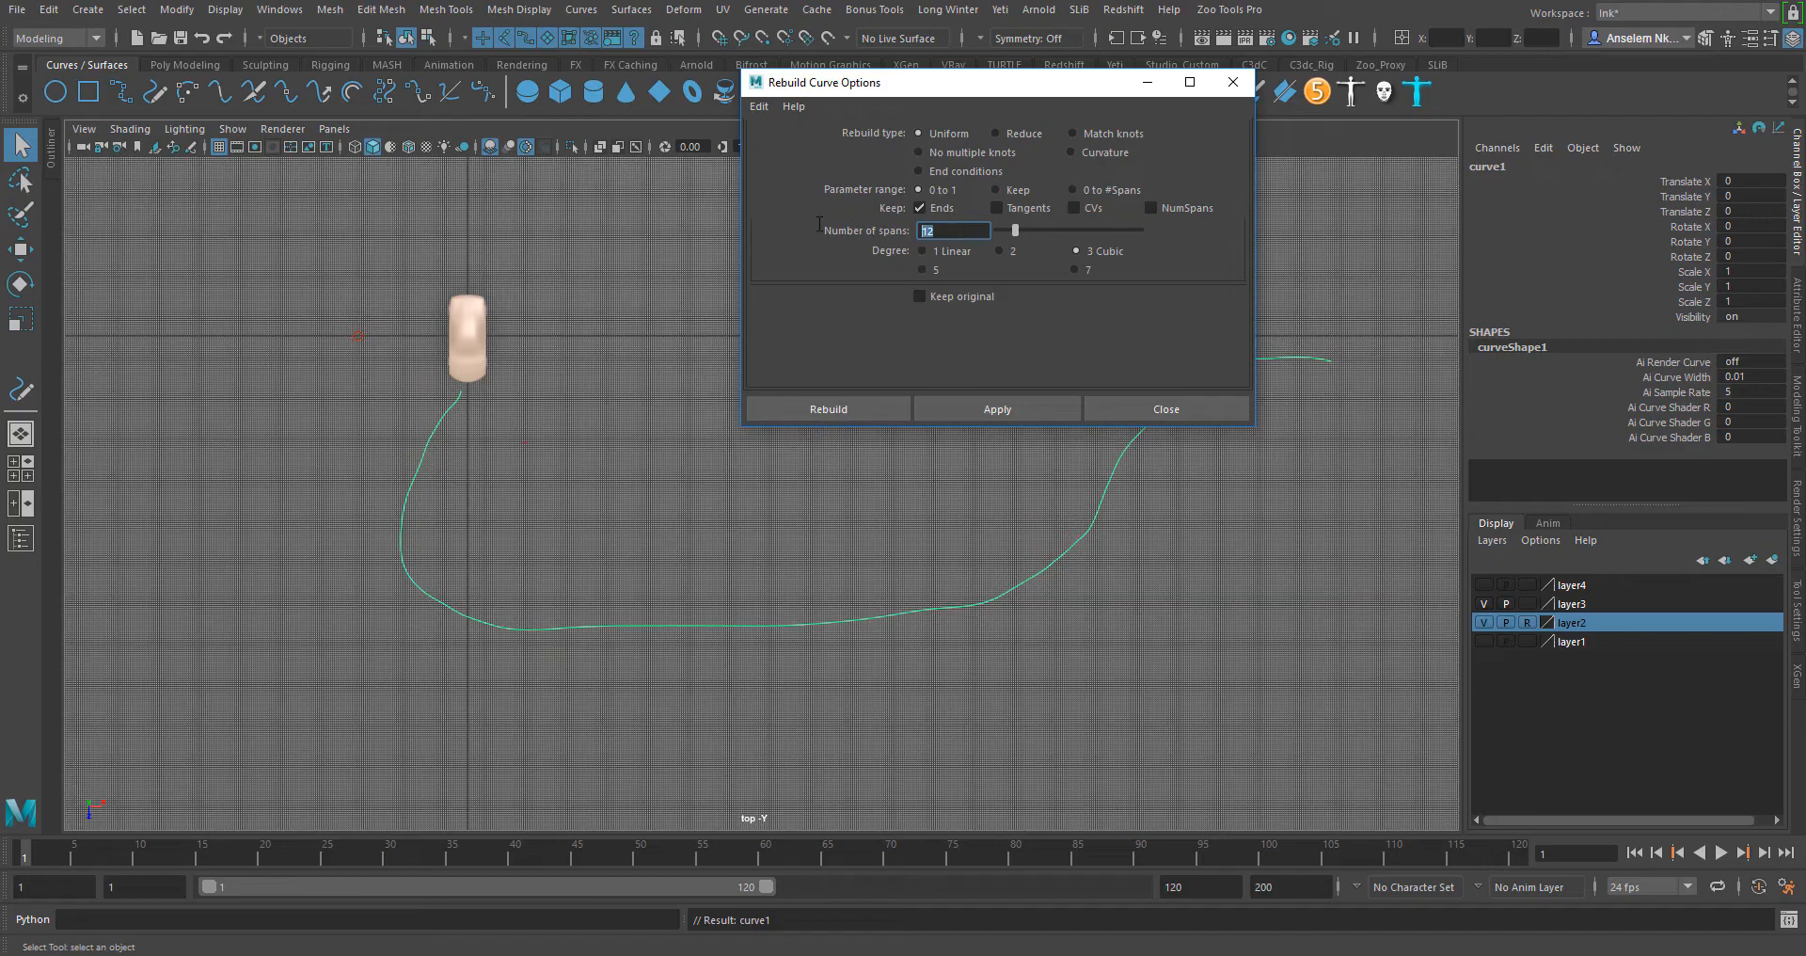
{"action": "mouse_move", "coordinate": [815, 227]}
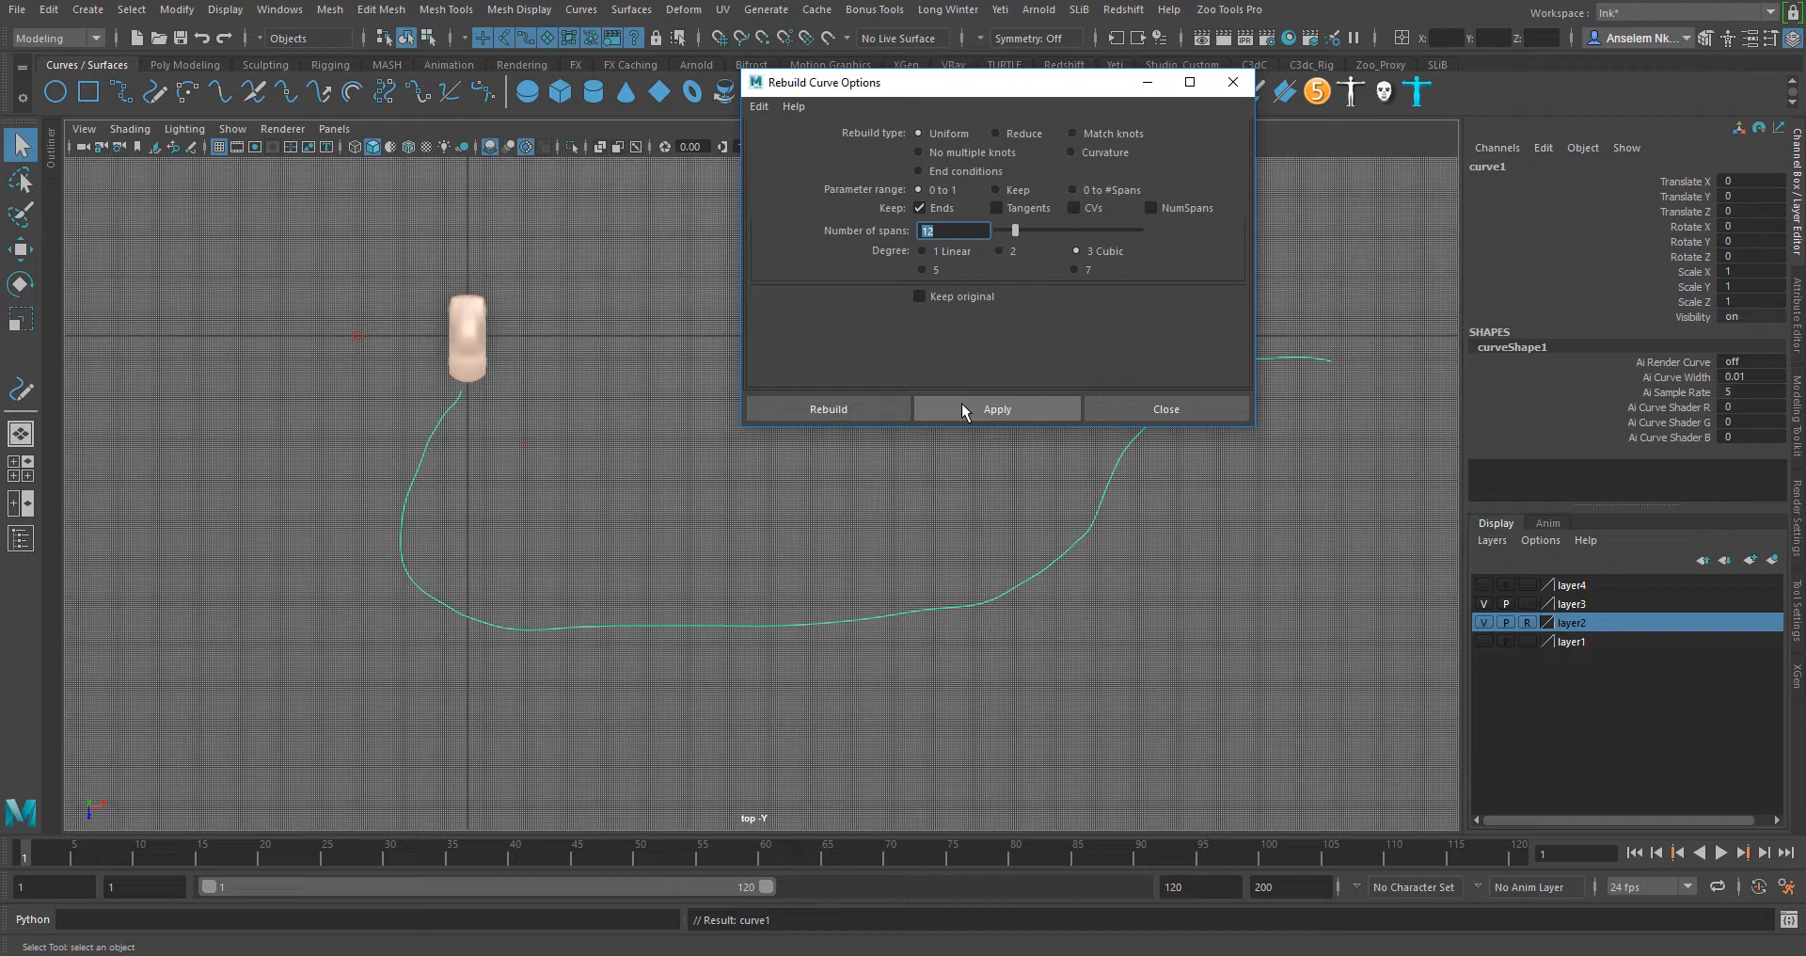
{"action": "left_click", "coordinate": [995, 409]}
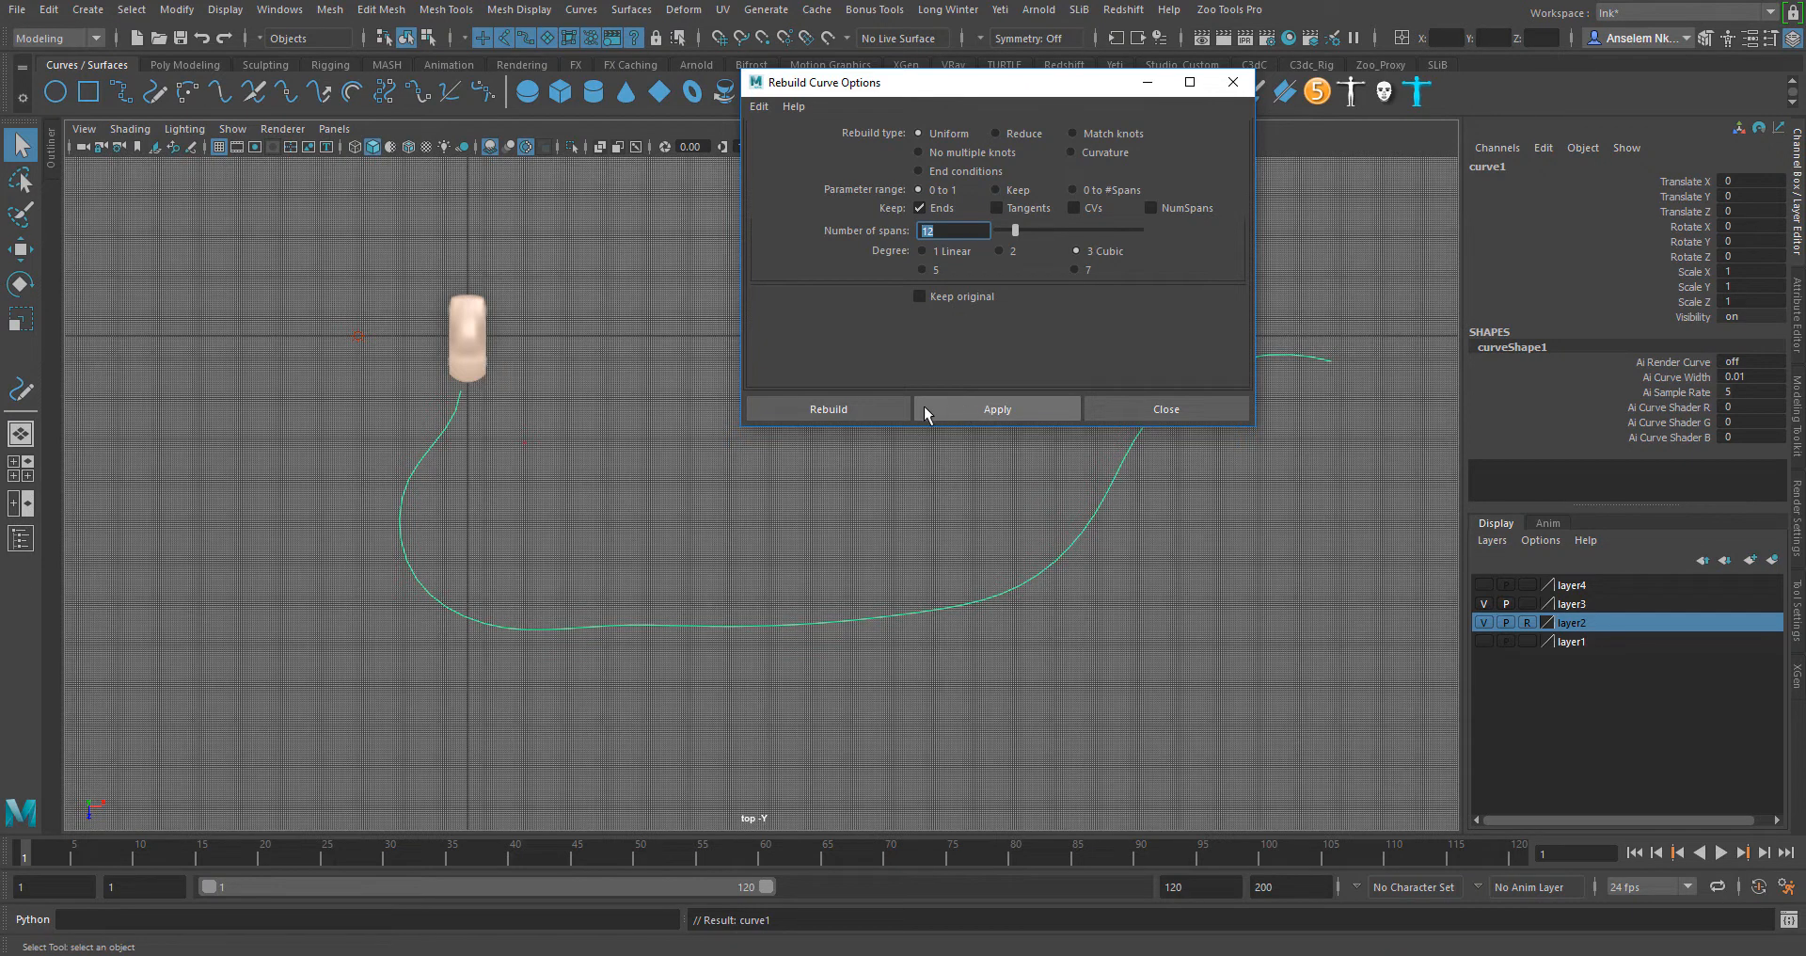
{"action": "left_click", "coordinate": [1165, 409]}
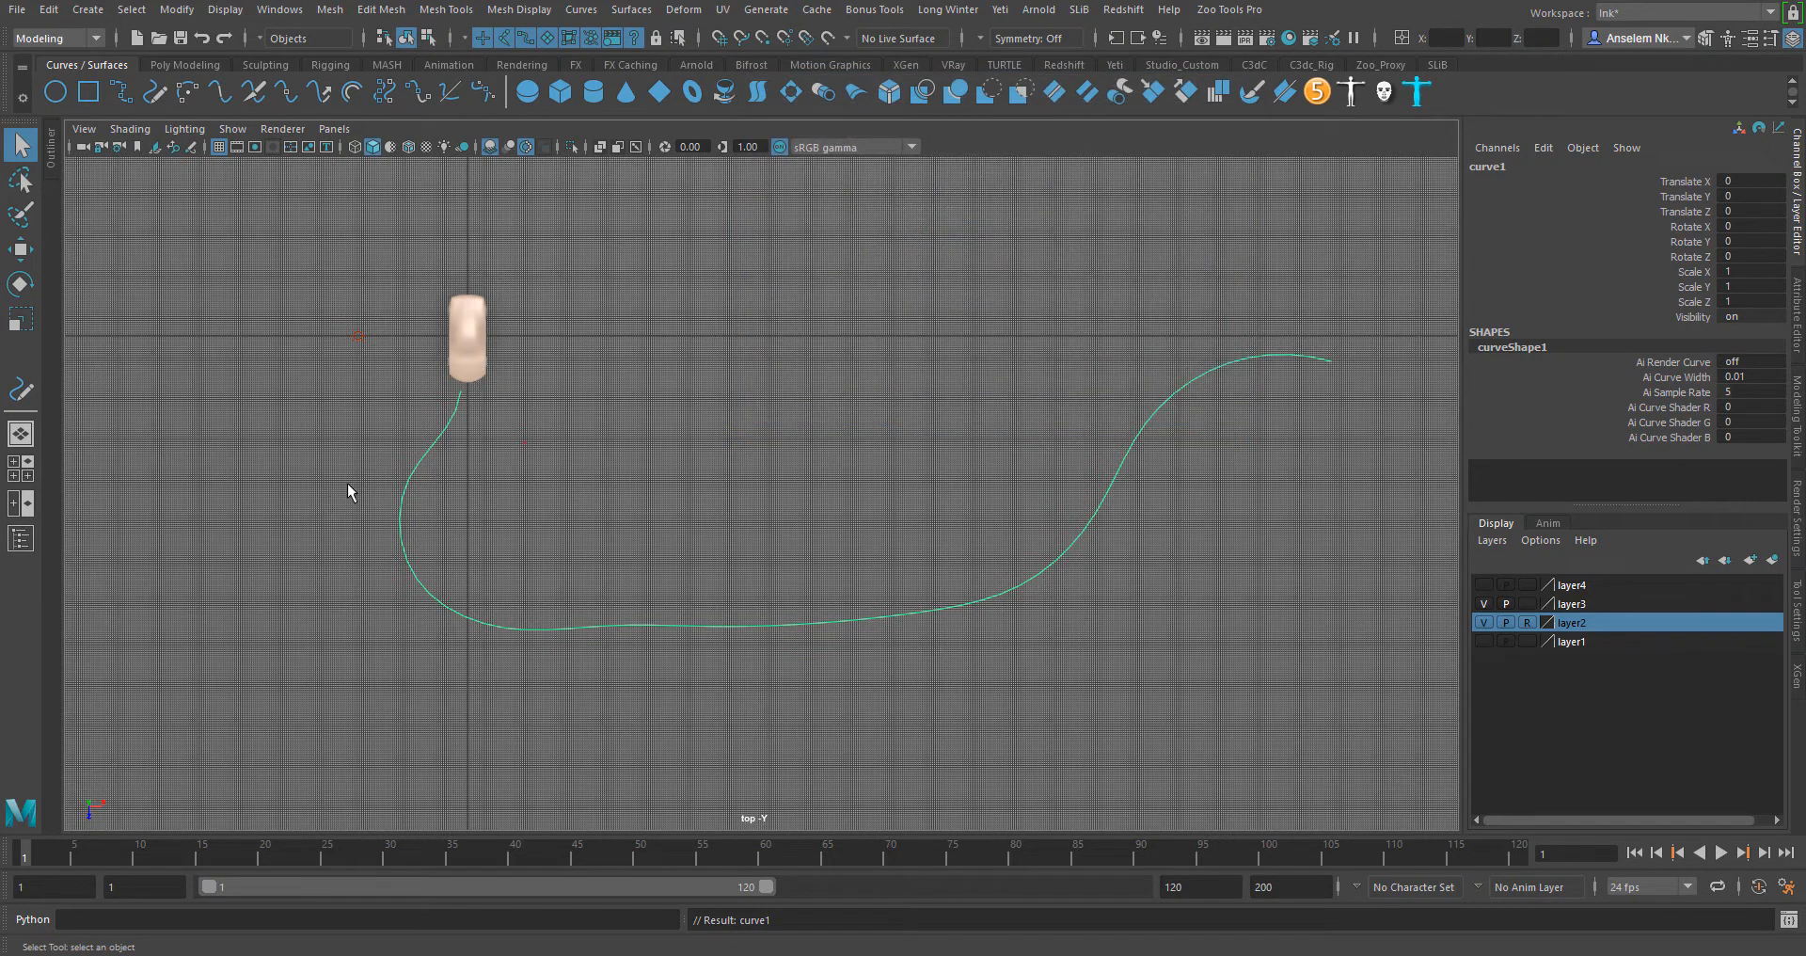
{"action": "mouse_move", "coordinate": [446, 561]}
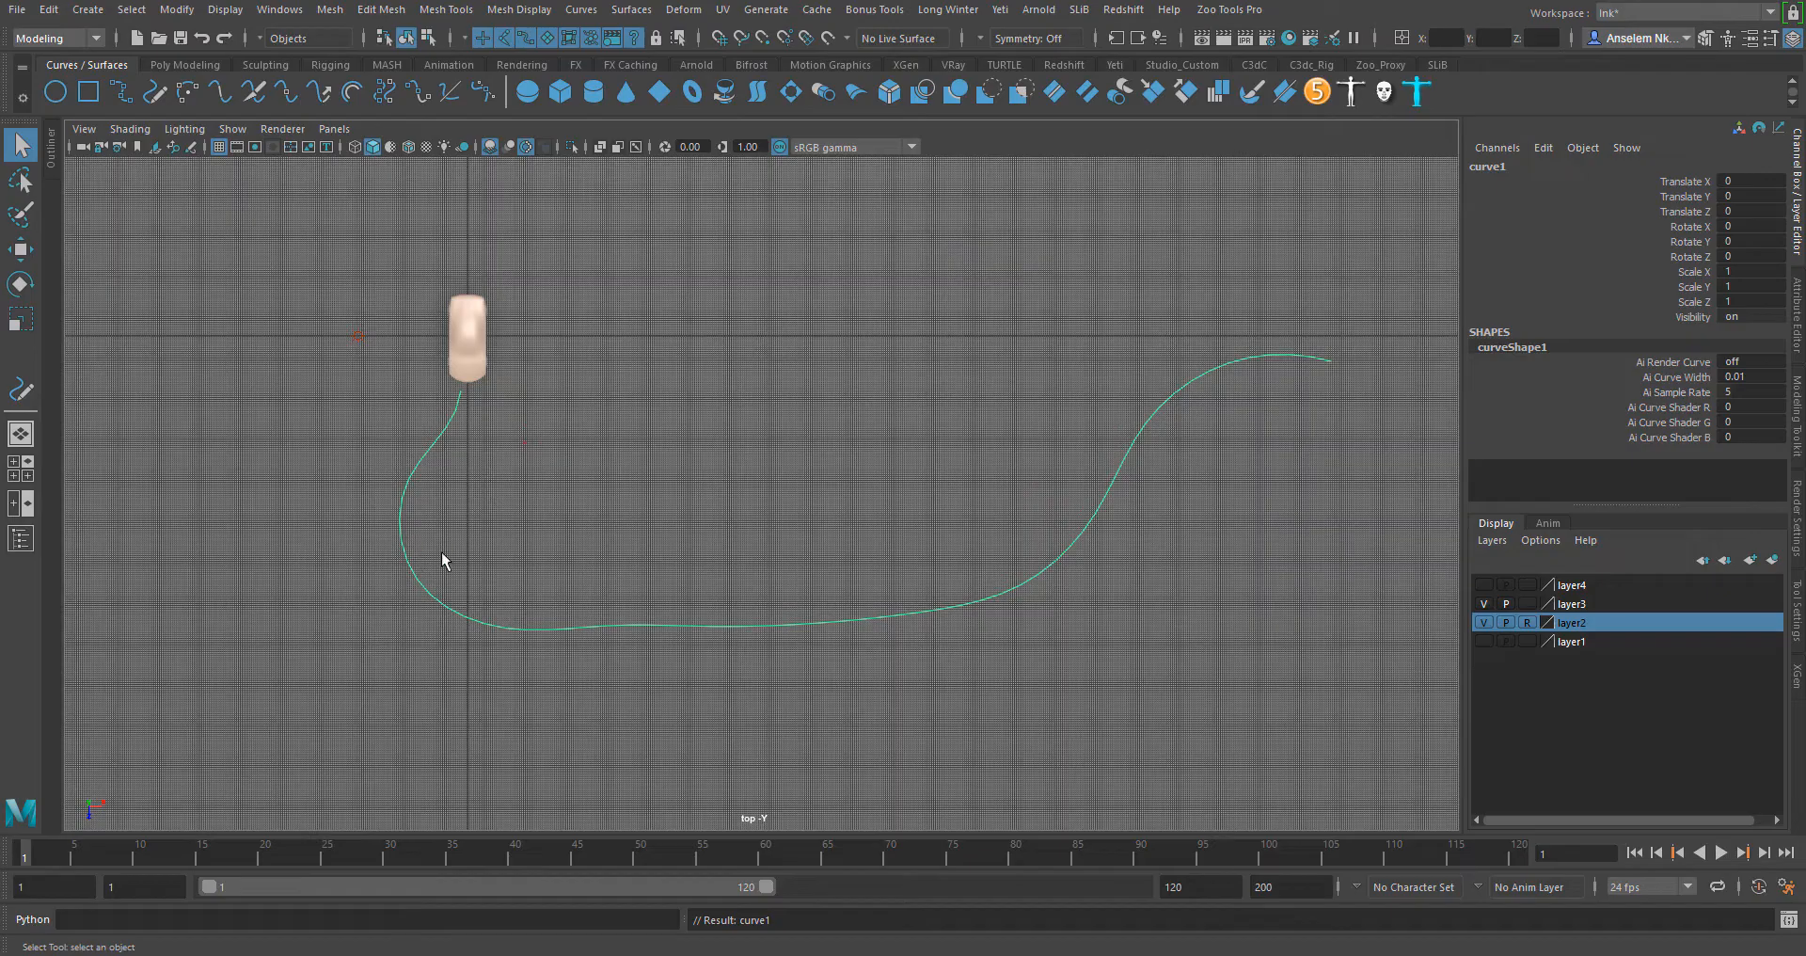
Step: Attach the car to the curve via Attach to Motion Path with follow and Bank enabled
{"action": "left_click", "coordinate": [465, 341]}
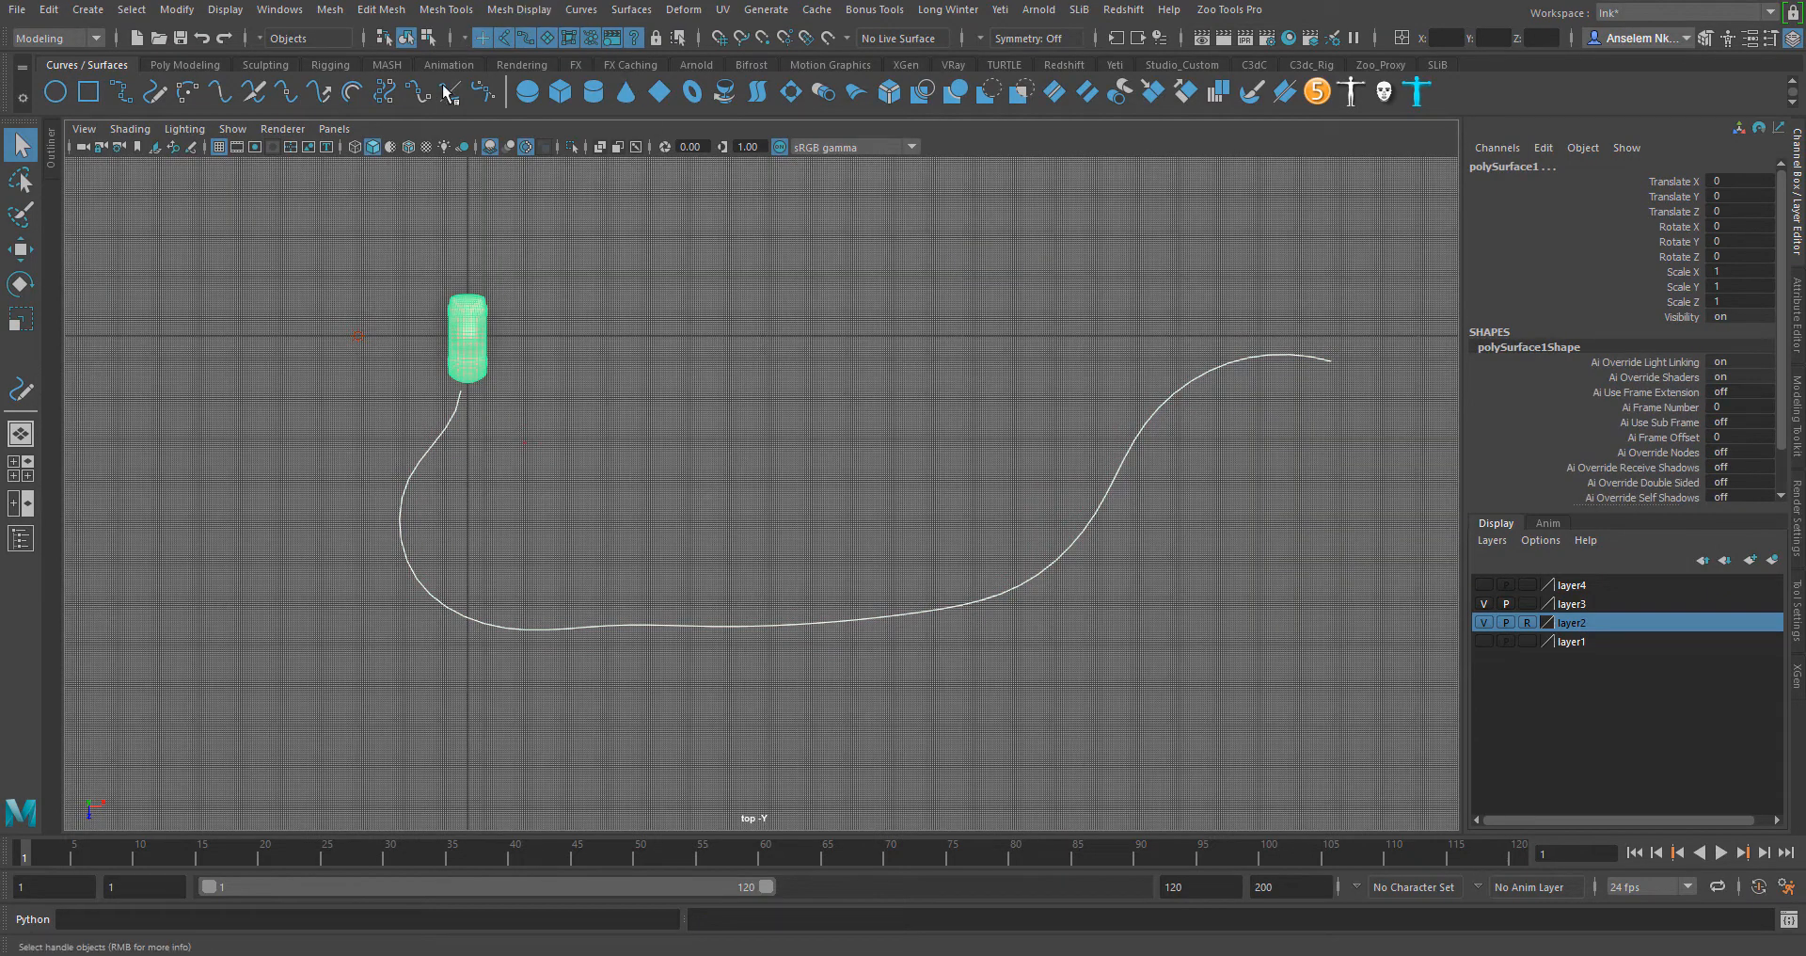
{"action": "left_click", "coordinate": [53, 38]}
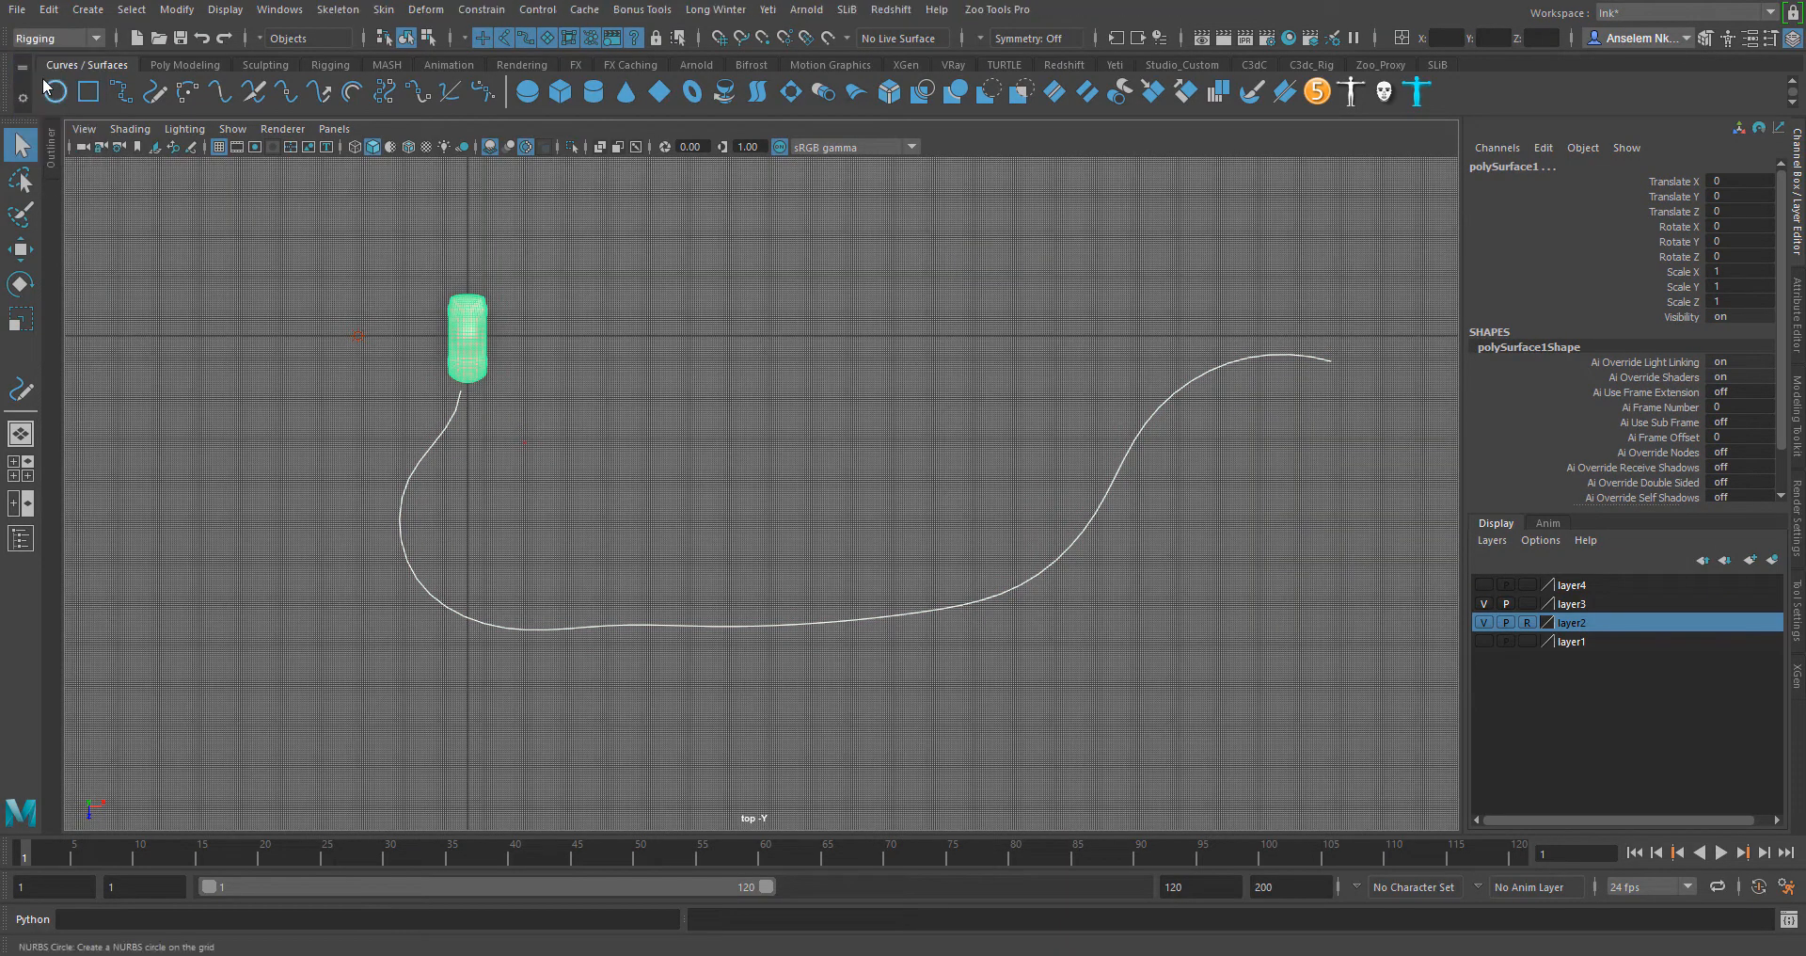
{"action": "left_click", "coordinate": [480, 10]}
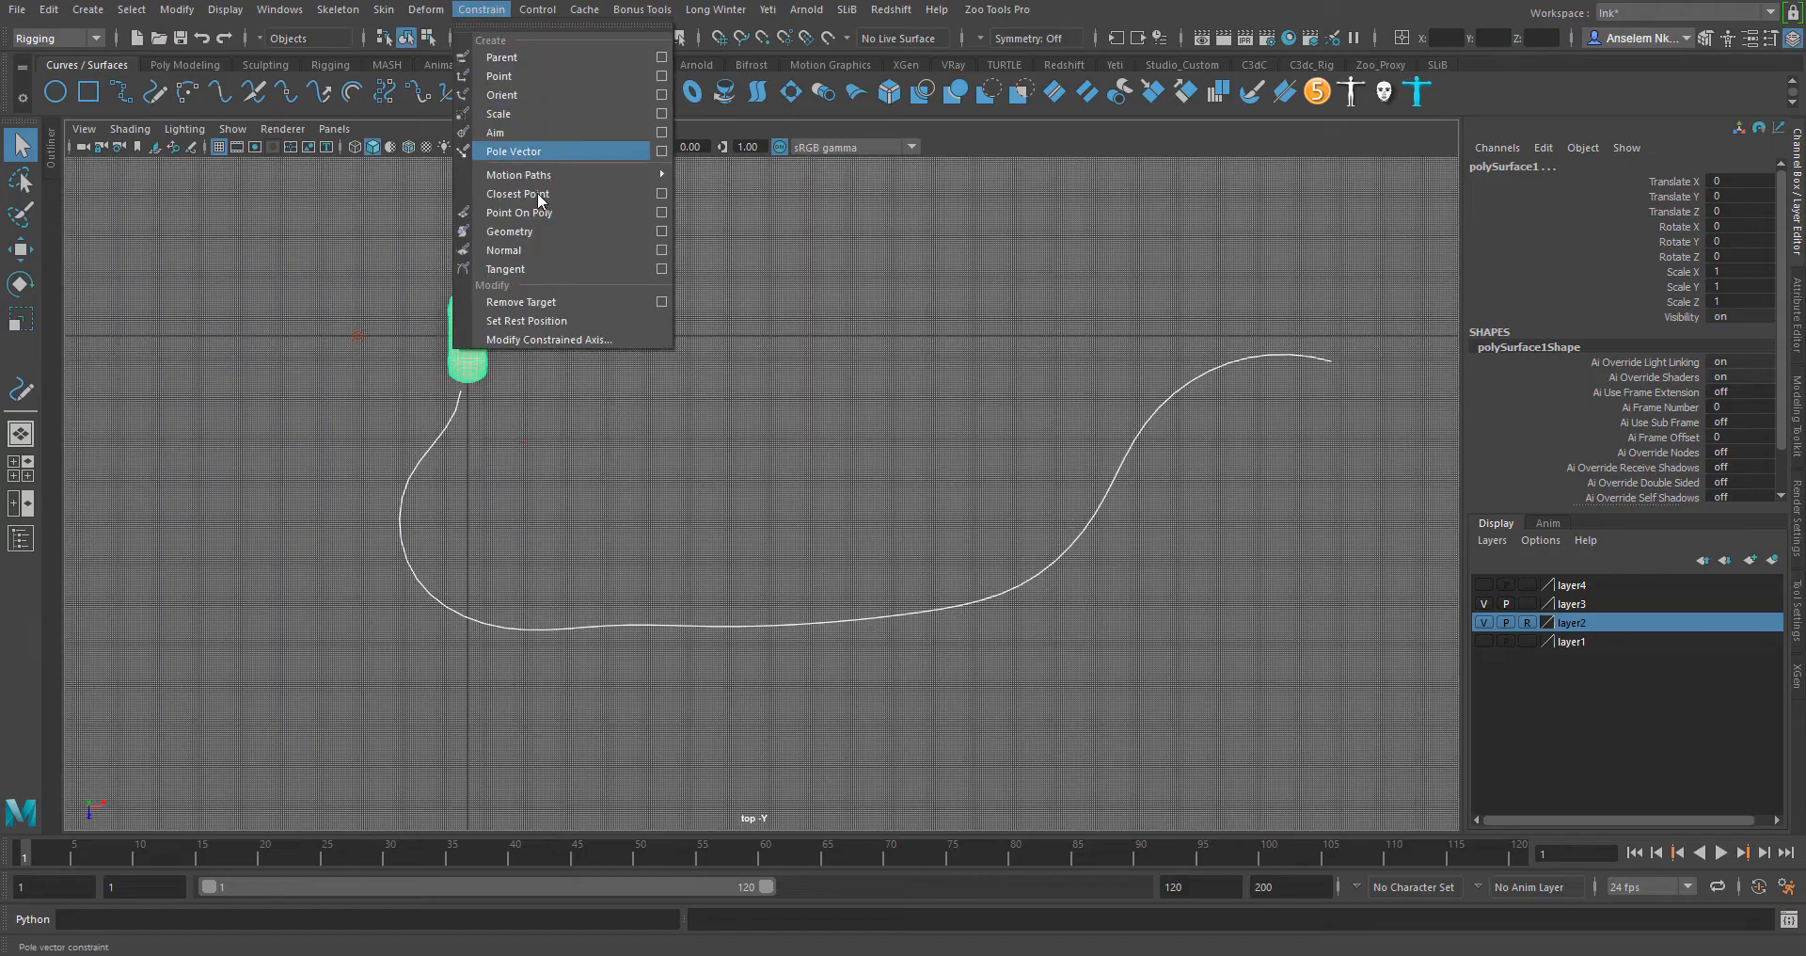
{"action": "mouse_move", "coordinate": [520, 173]}
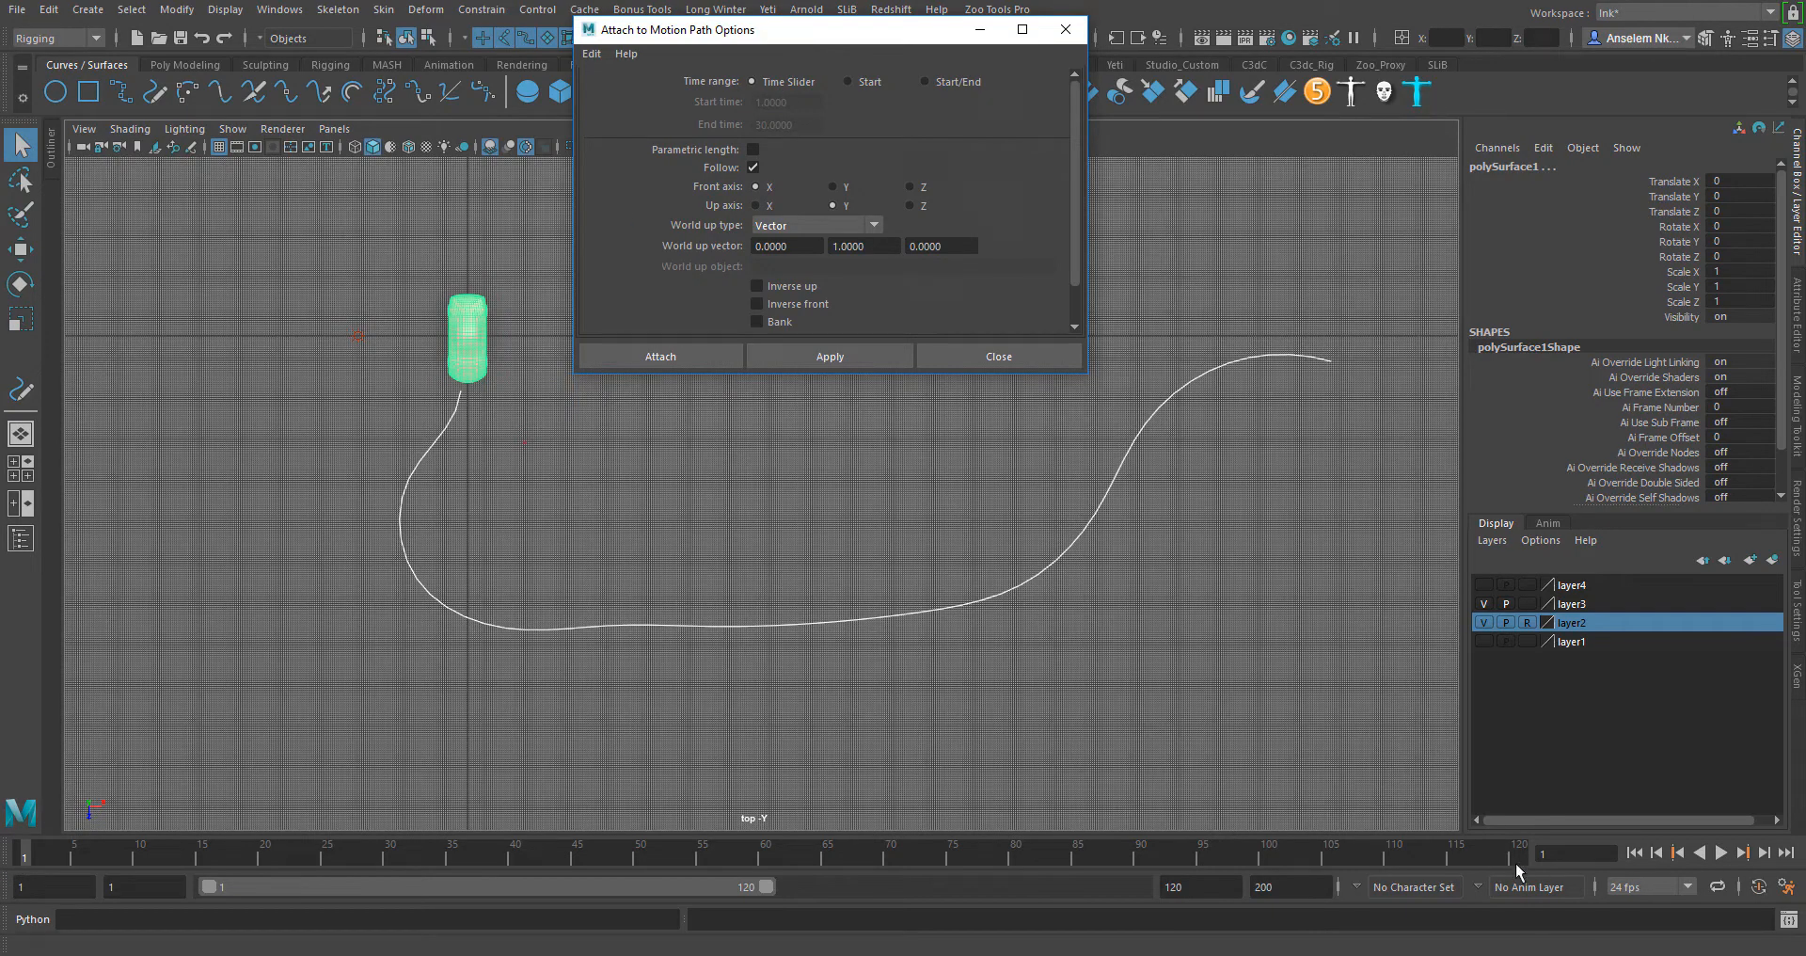
{"action": "left_click", "coordinate": [756, 322]}
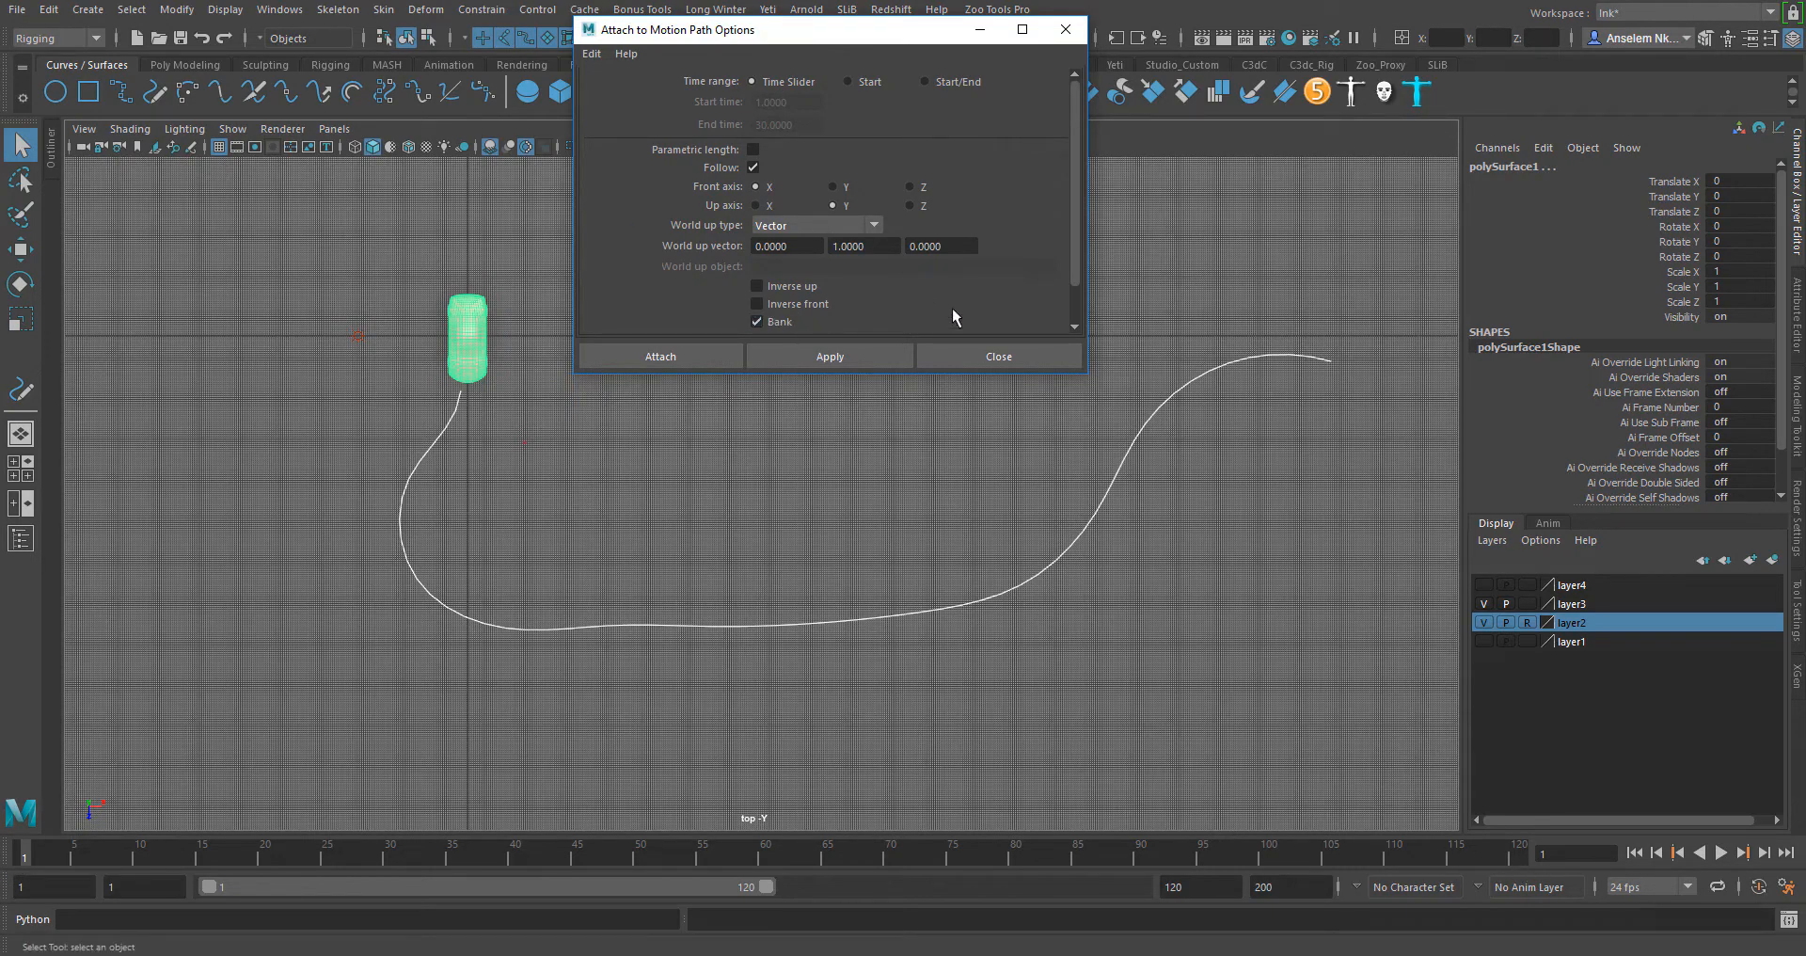
{"action": "scroll", "scroll_direction": "down", "scroll_amount": 3}
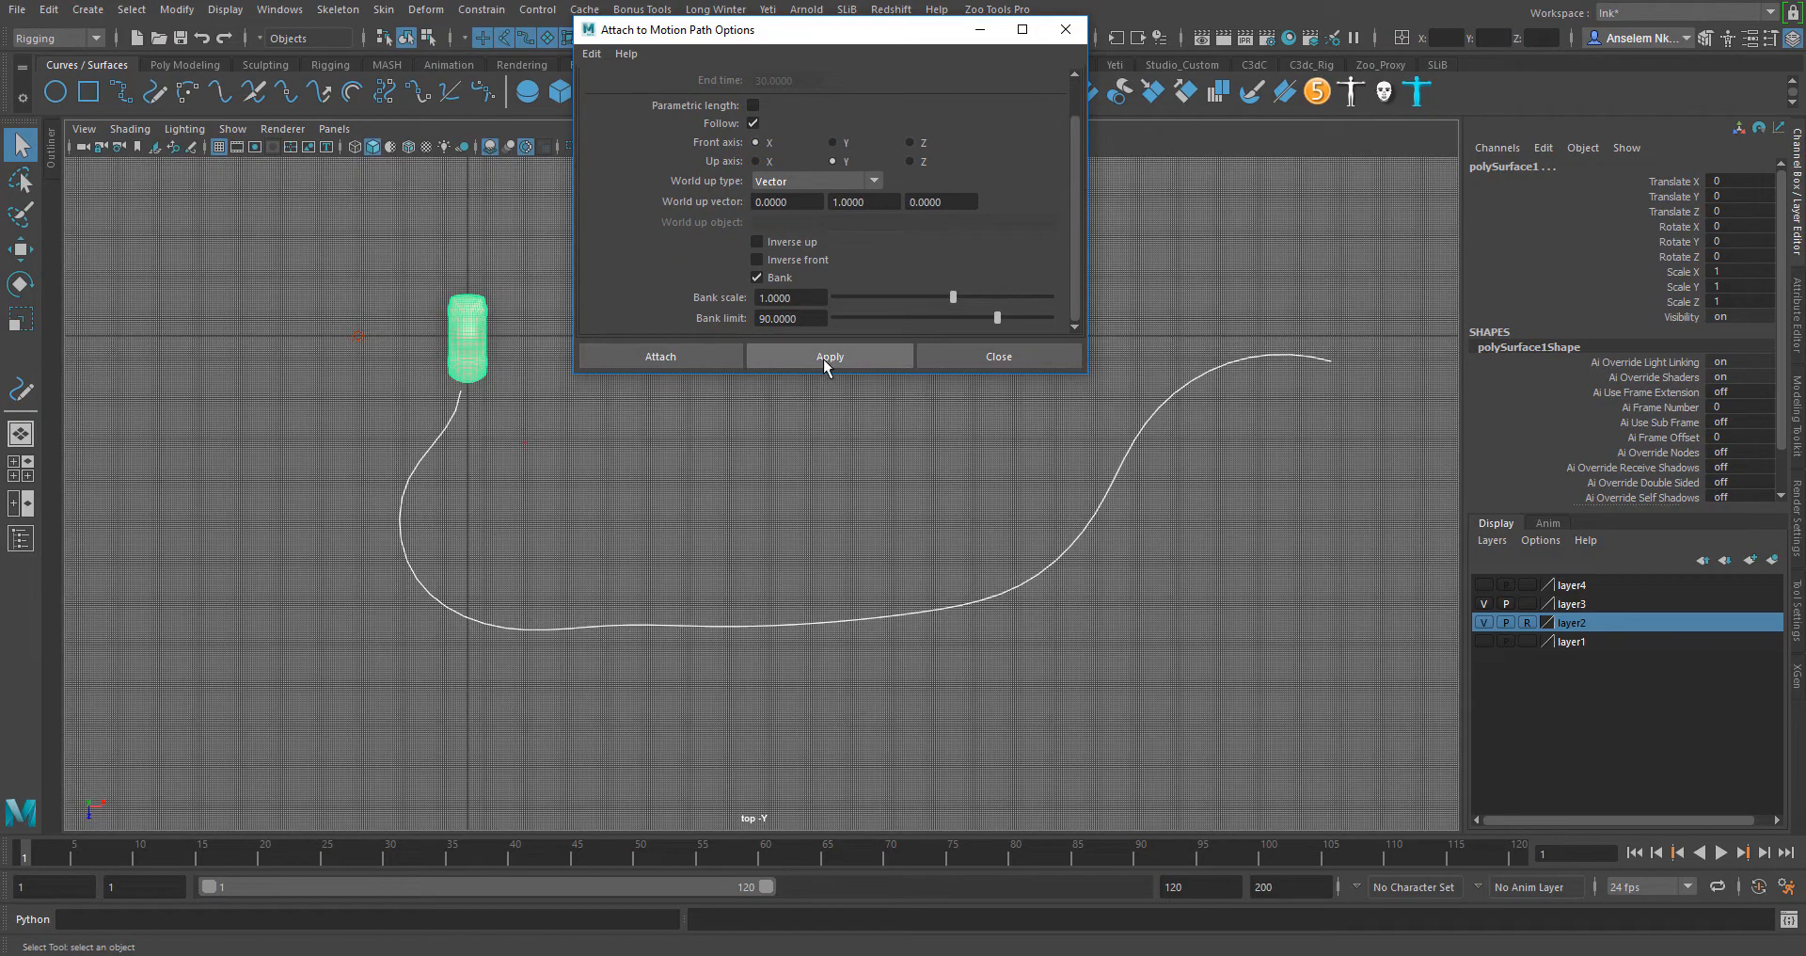
{"action": "left_click", "coordinate": [828, 355]}
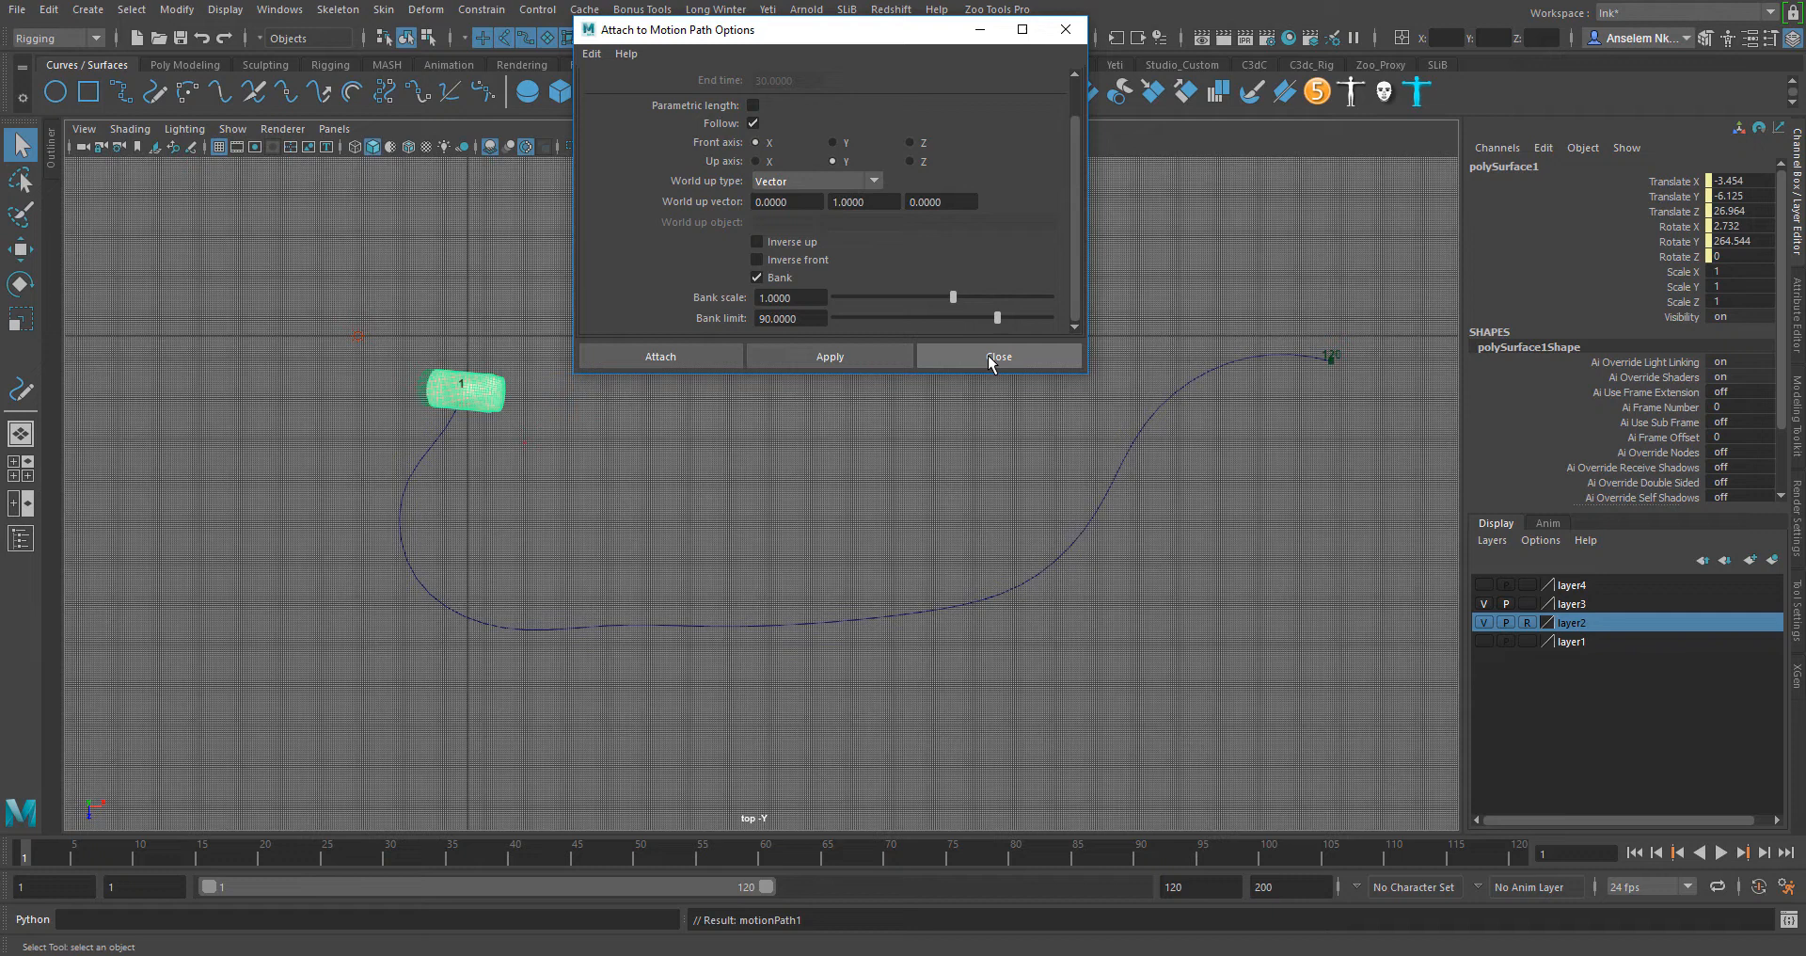
Step: Set the motionPath1 node's Front Axis to Z in the Attribute Editor, realigning the car
{"action": "left_click", "coordinate": [997, 355]}
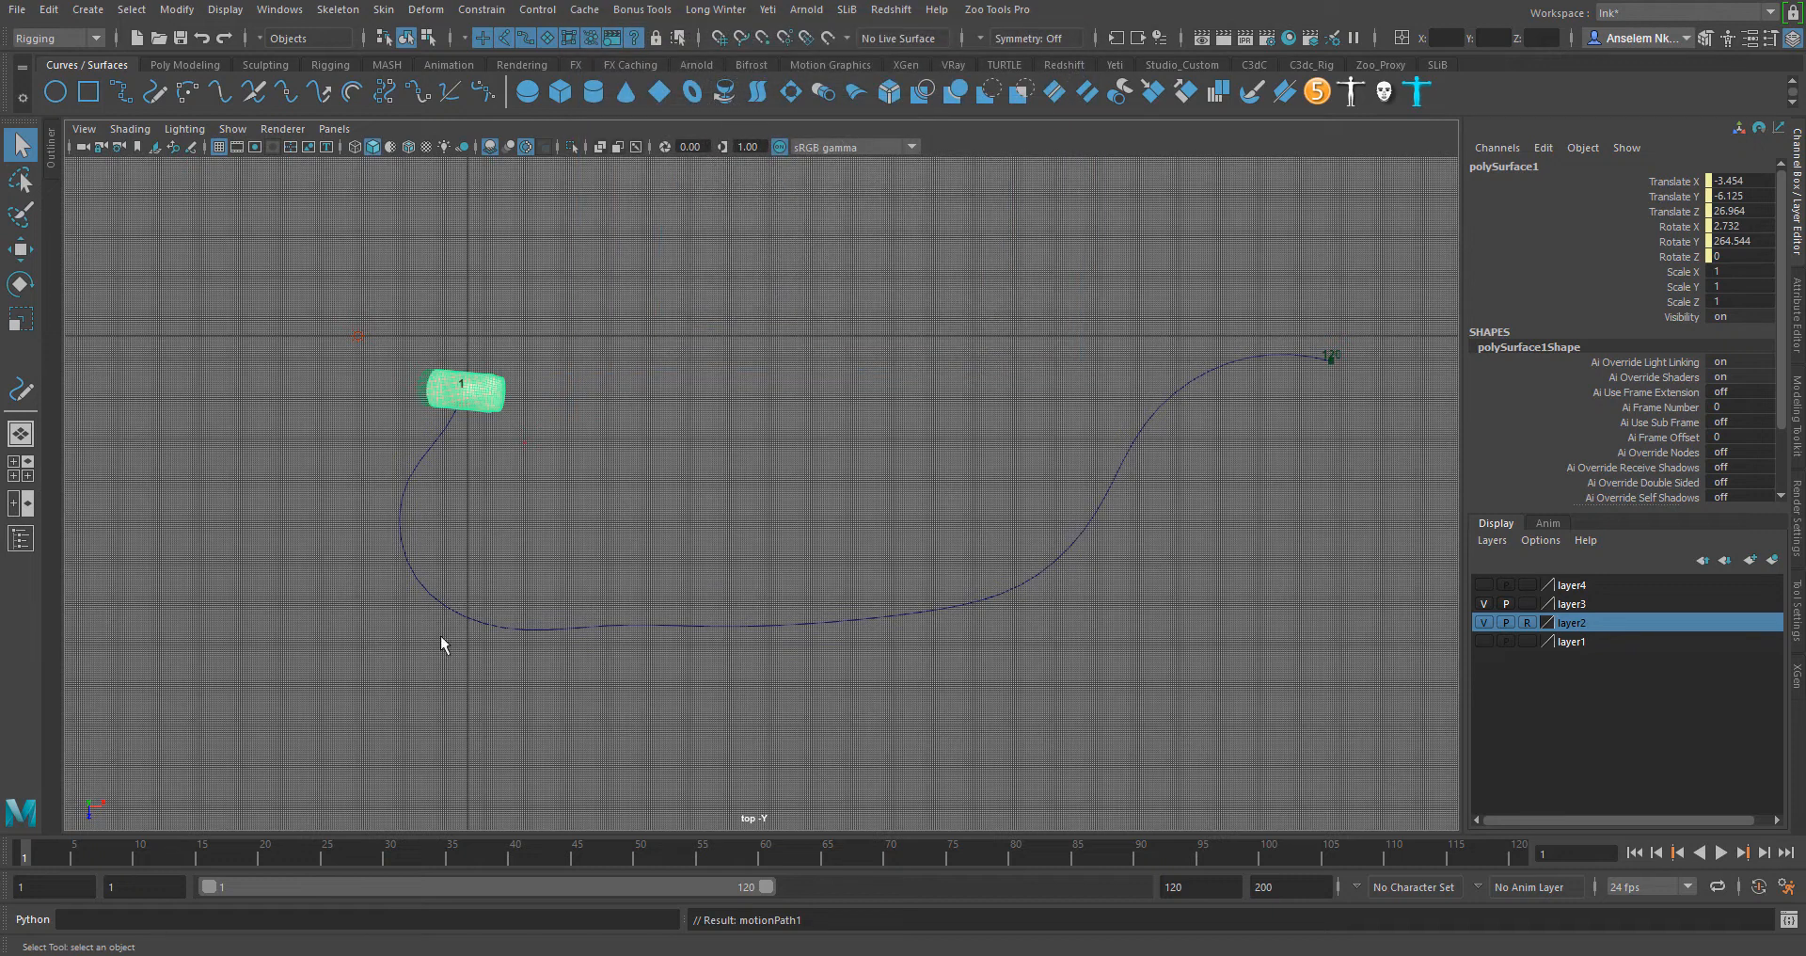
{"action": "mouse_move", "coordinate": [1793, 311]}
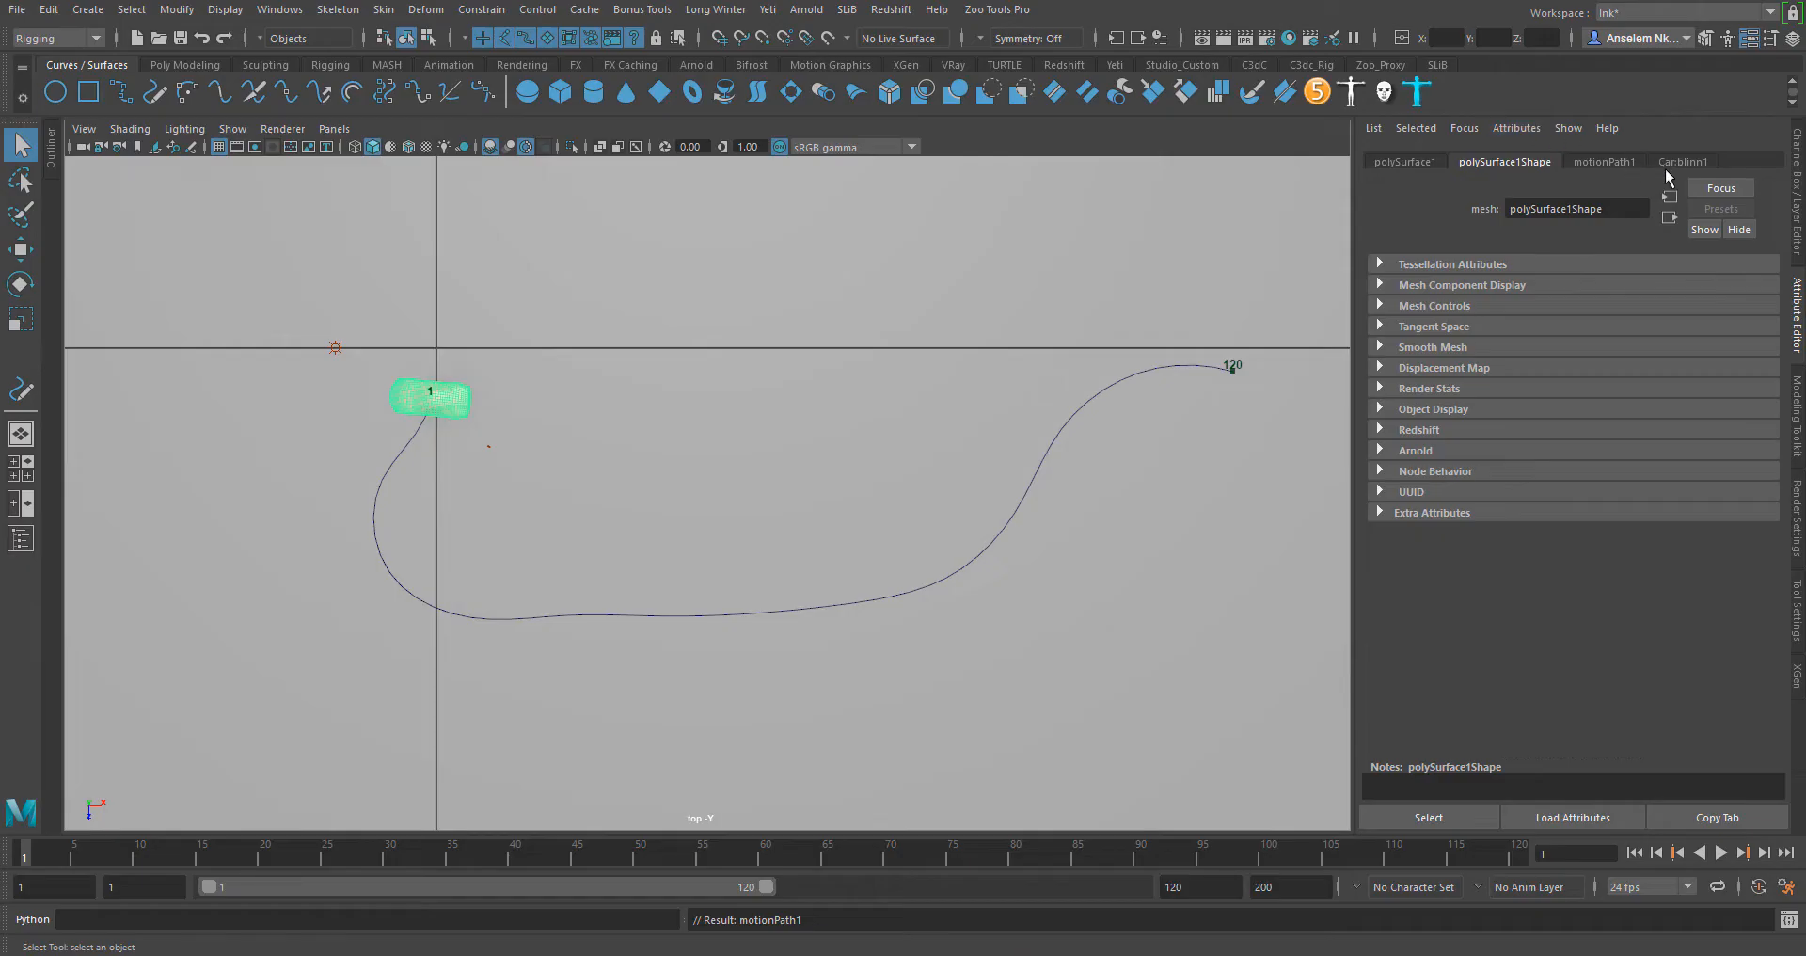
{"action": "left_click", "coordinate": [1603, 162]}
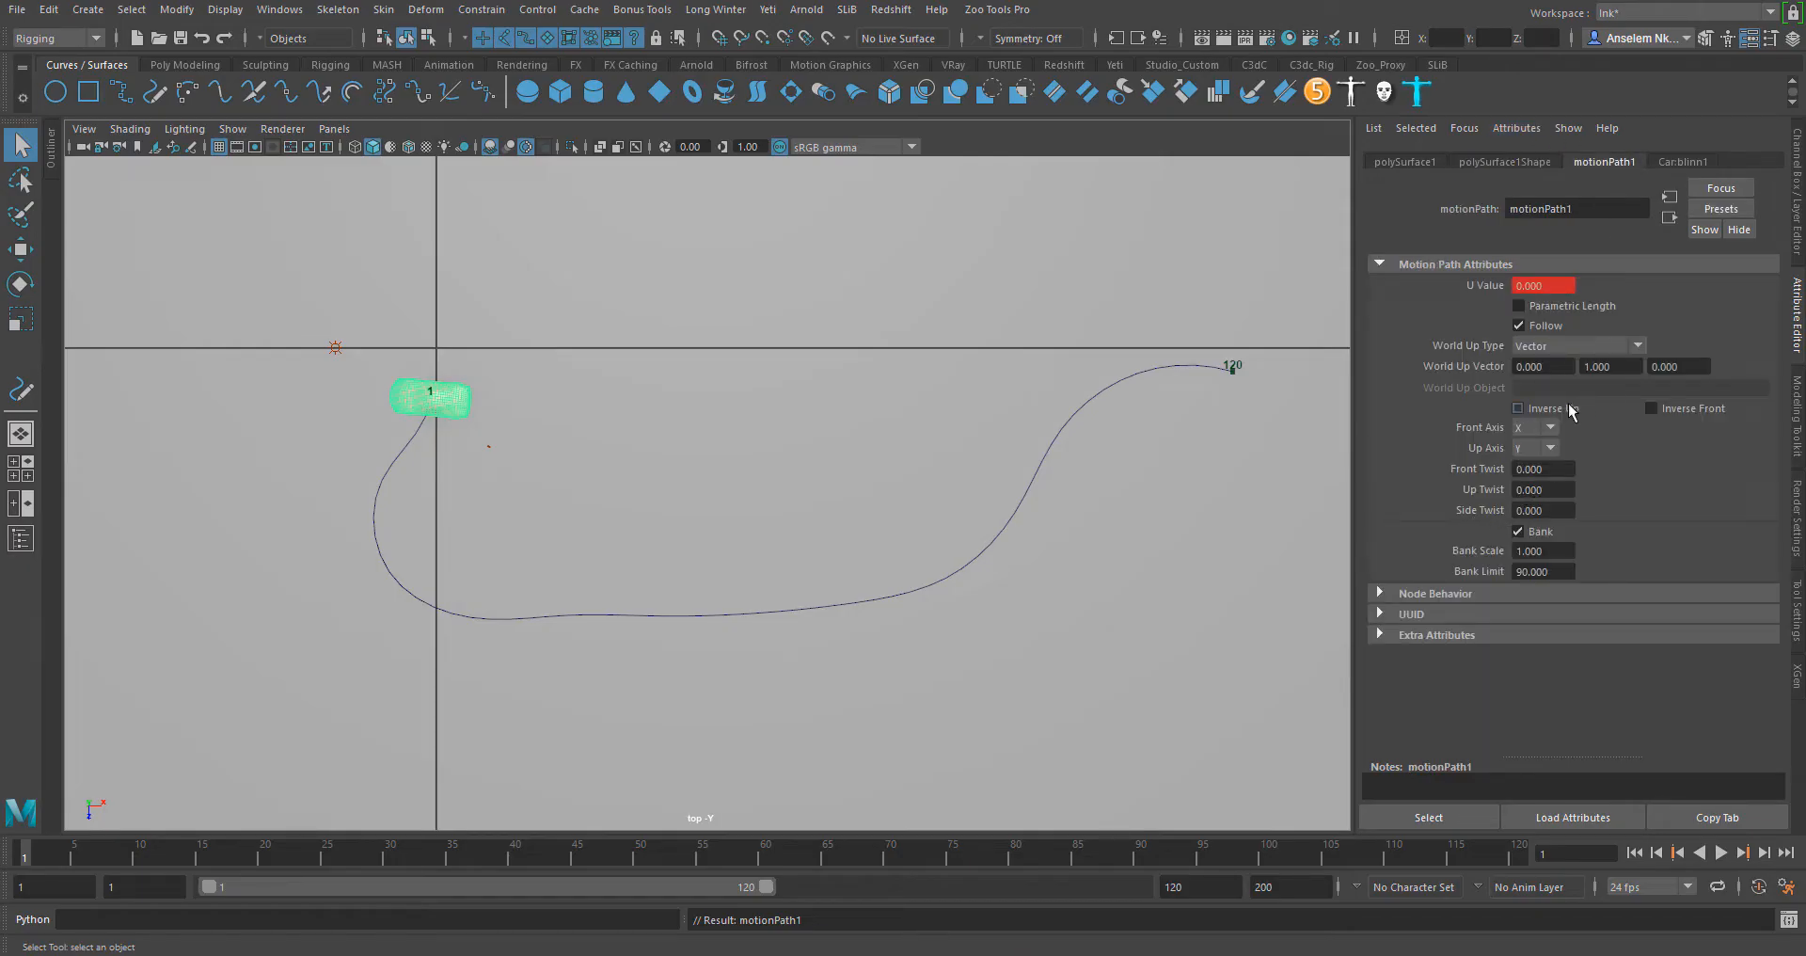
{"action": "left_click", "coordinate": [19, 285]}
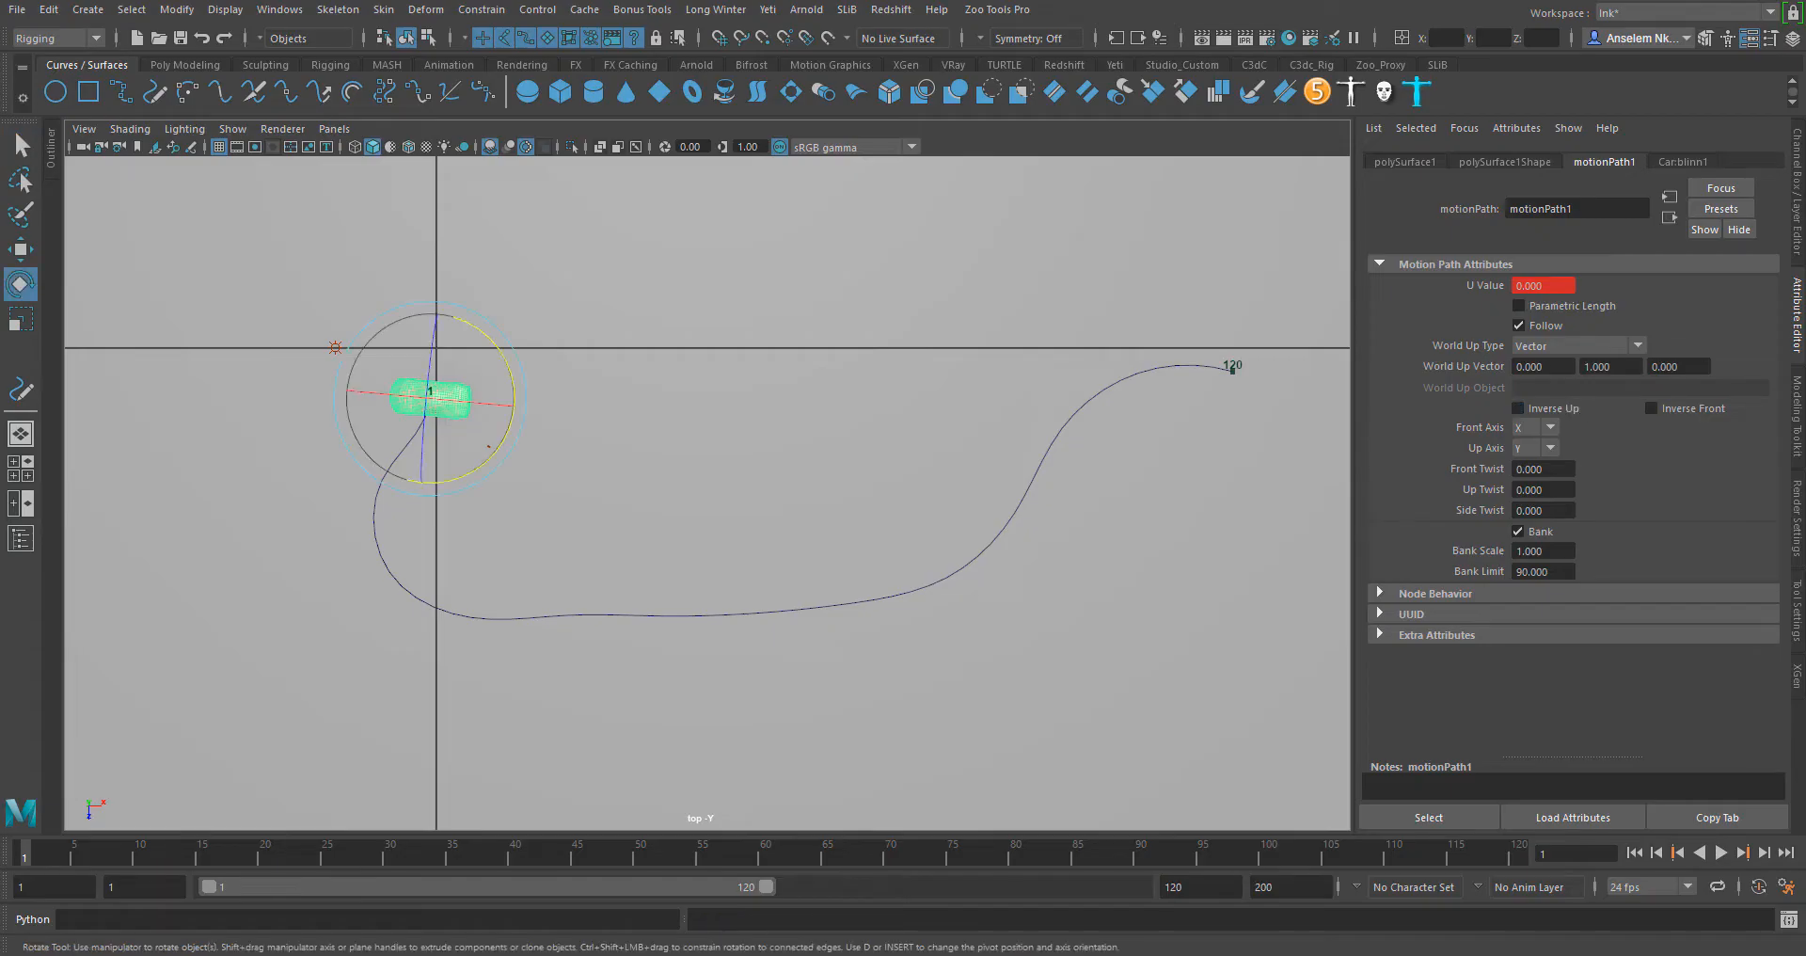
{"action": "mouse_move", "coordinate": [1426, 439]}
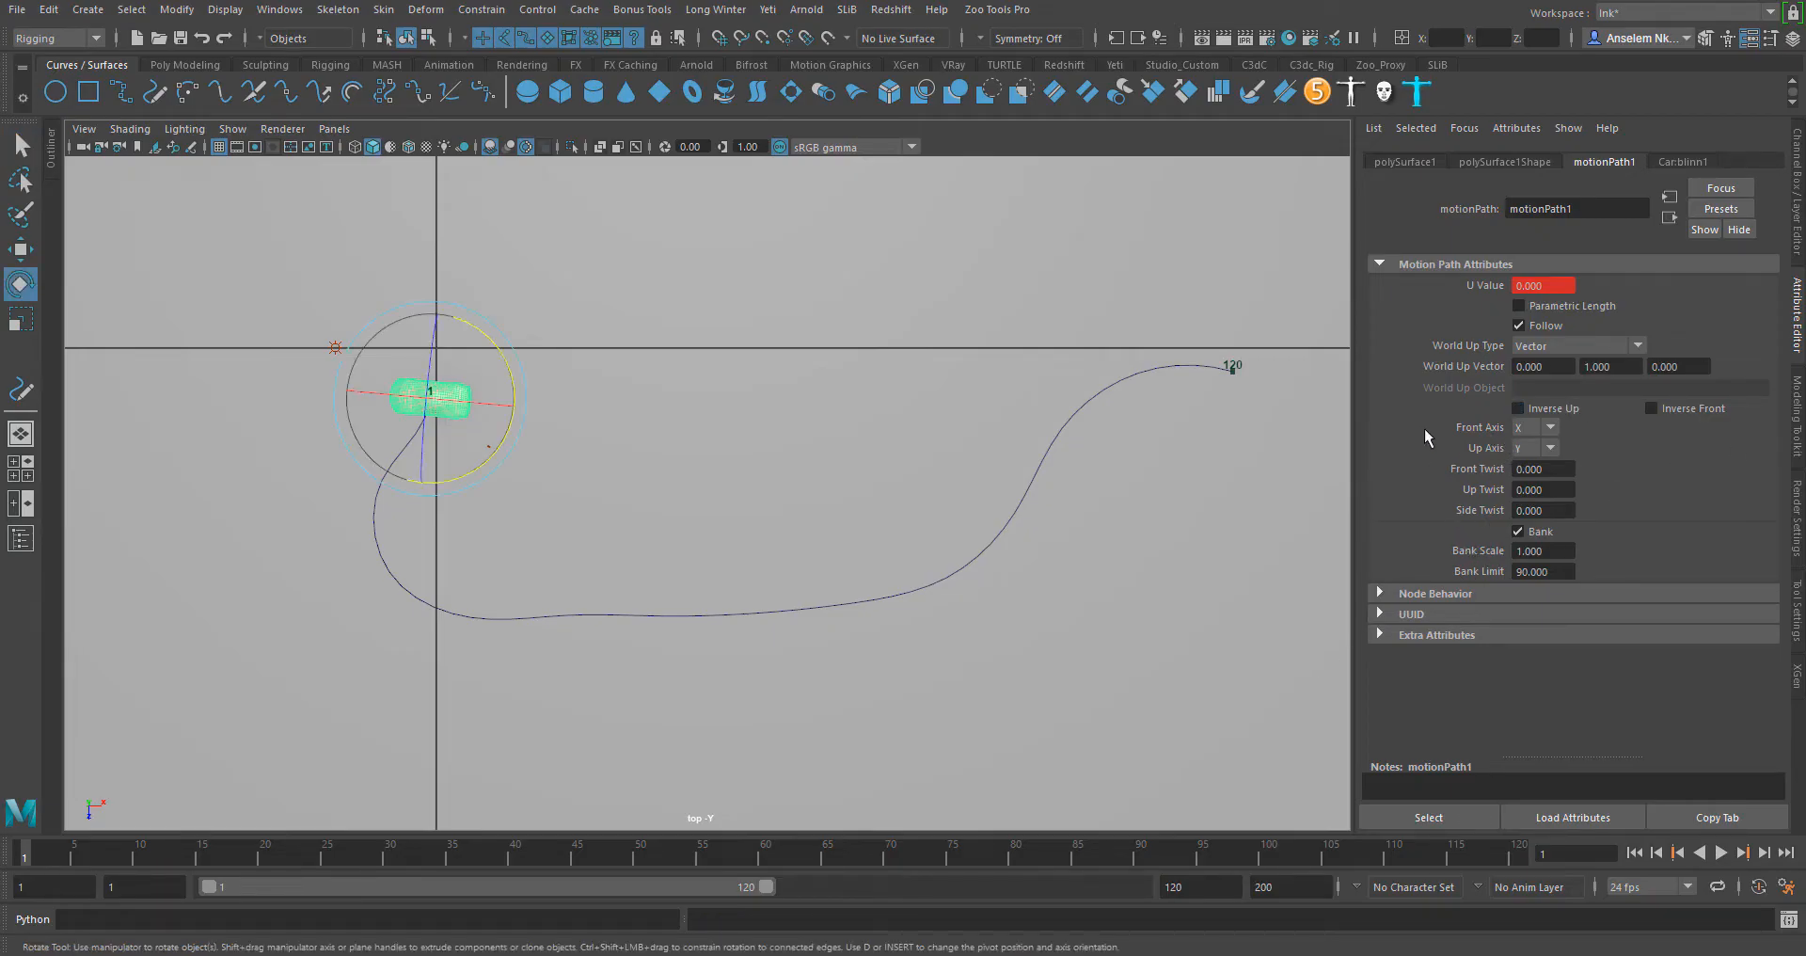
{"action": "left_click", "coordinate": [1537, 446]}
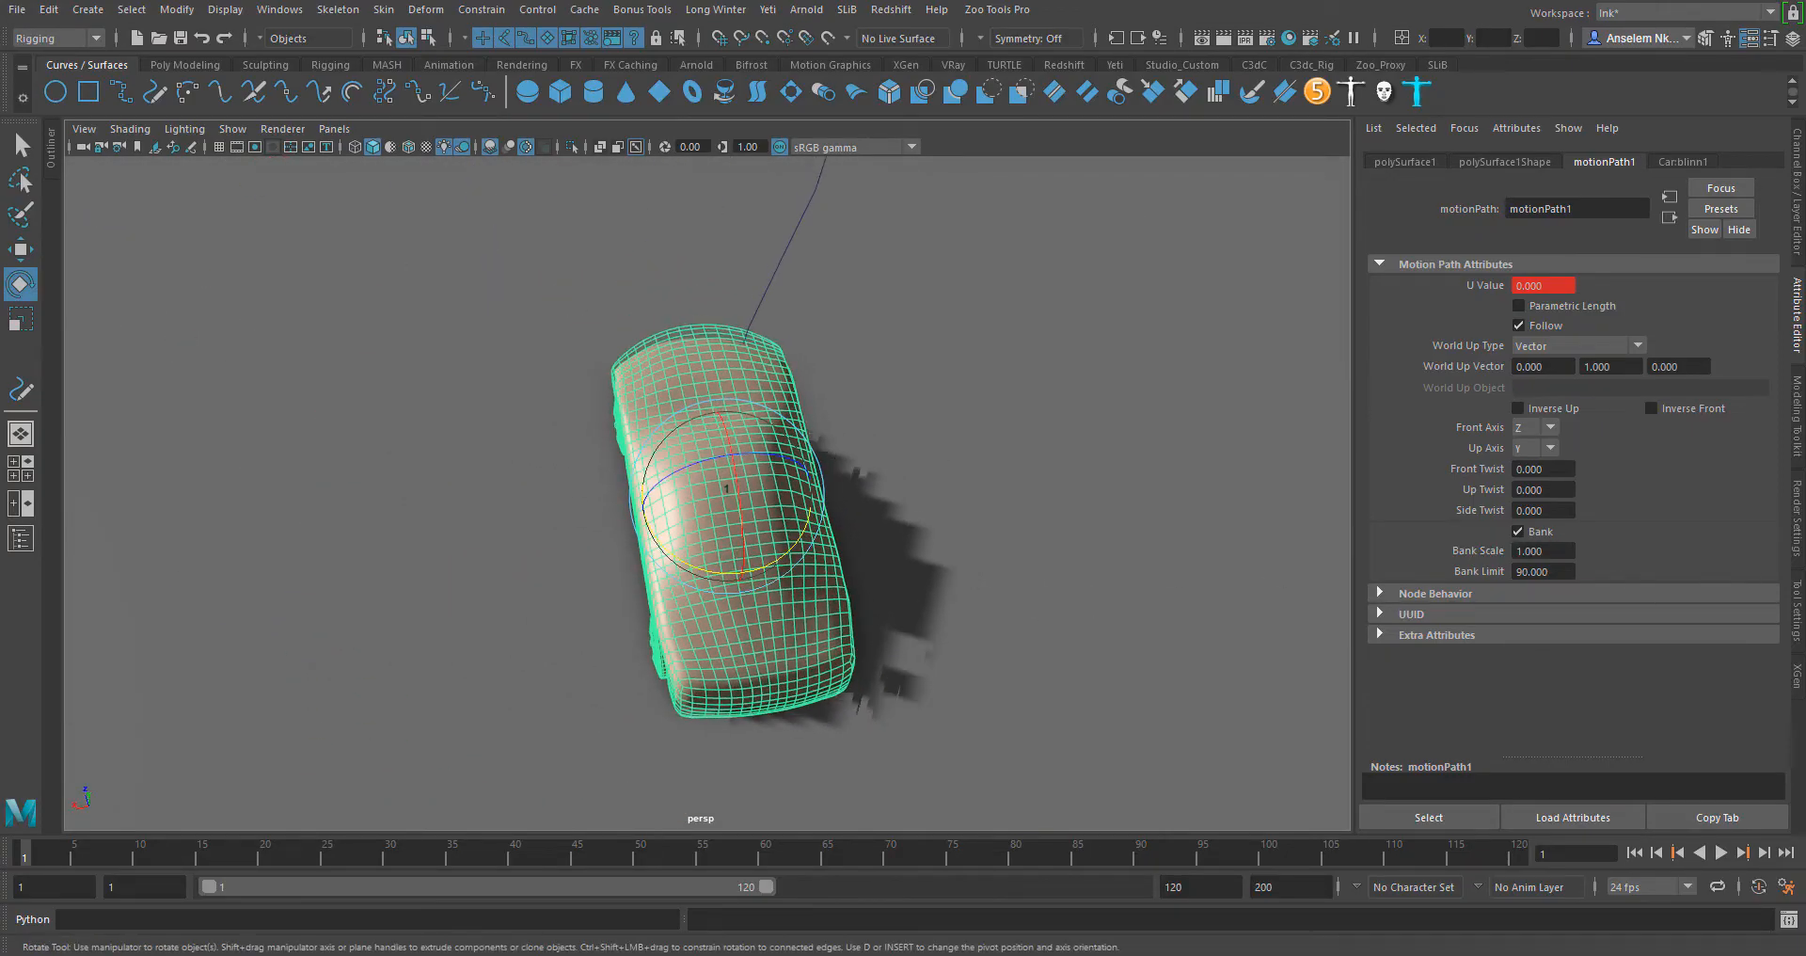
Step: Frame the car and path in the persp camera at the start of the curve
{"action": "left_click", "coordinate": [1722, 852]}
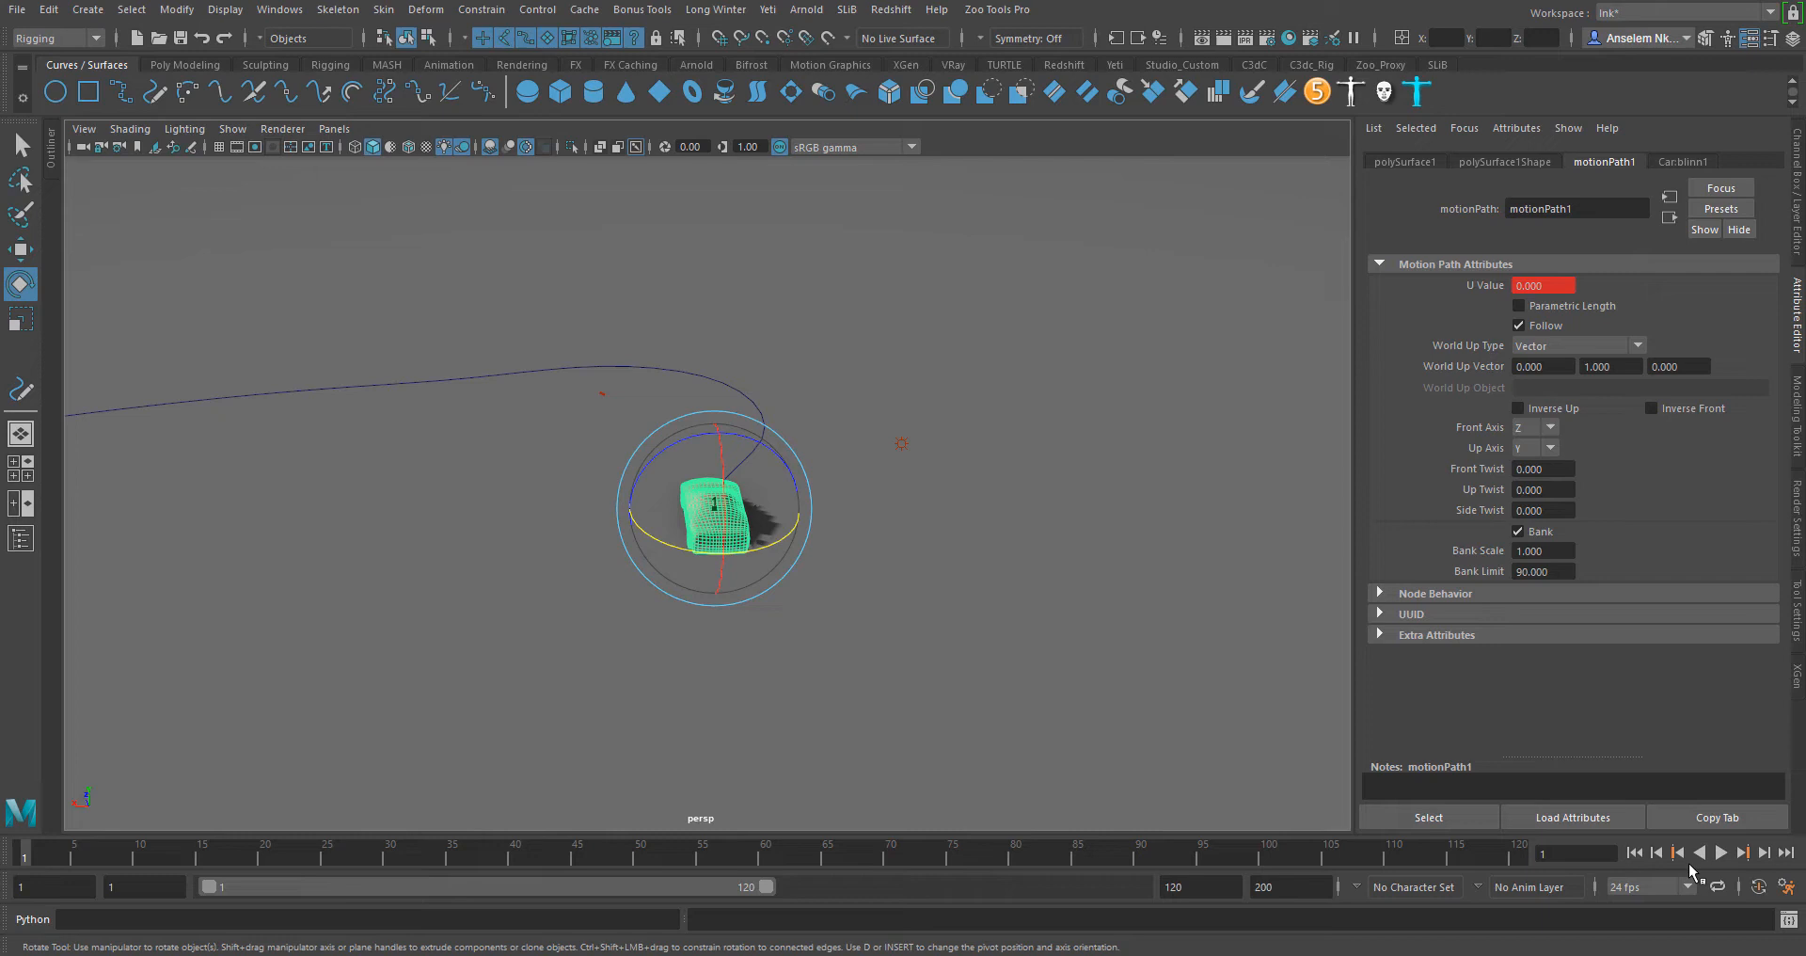
Step: Play the animation so the car drives along the curve to about frame 58 of 120
{"action": "left_click", "coordinate": [1742, 852]}
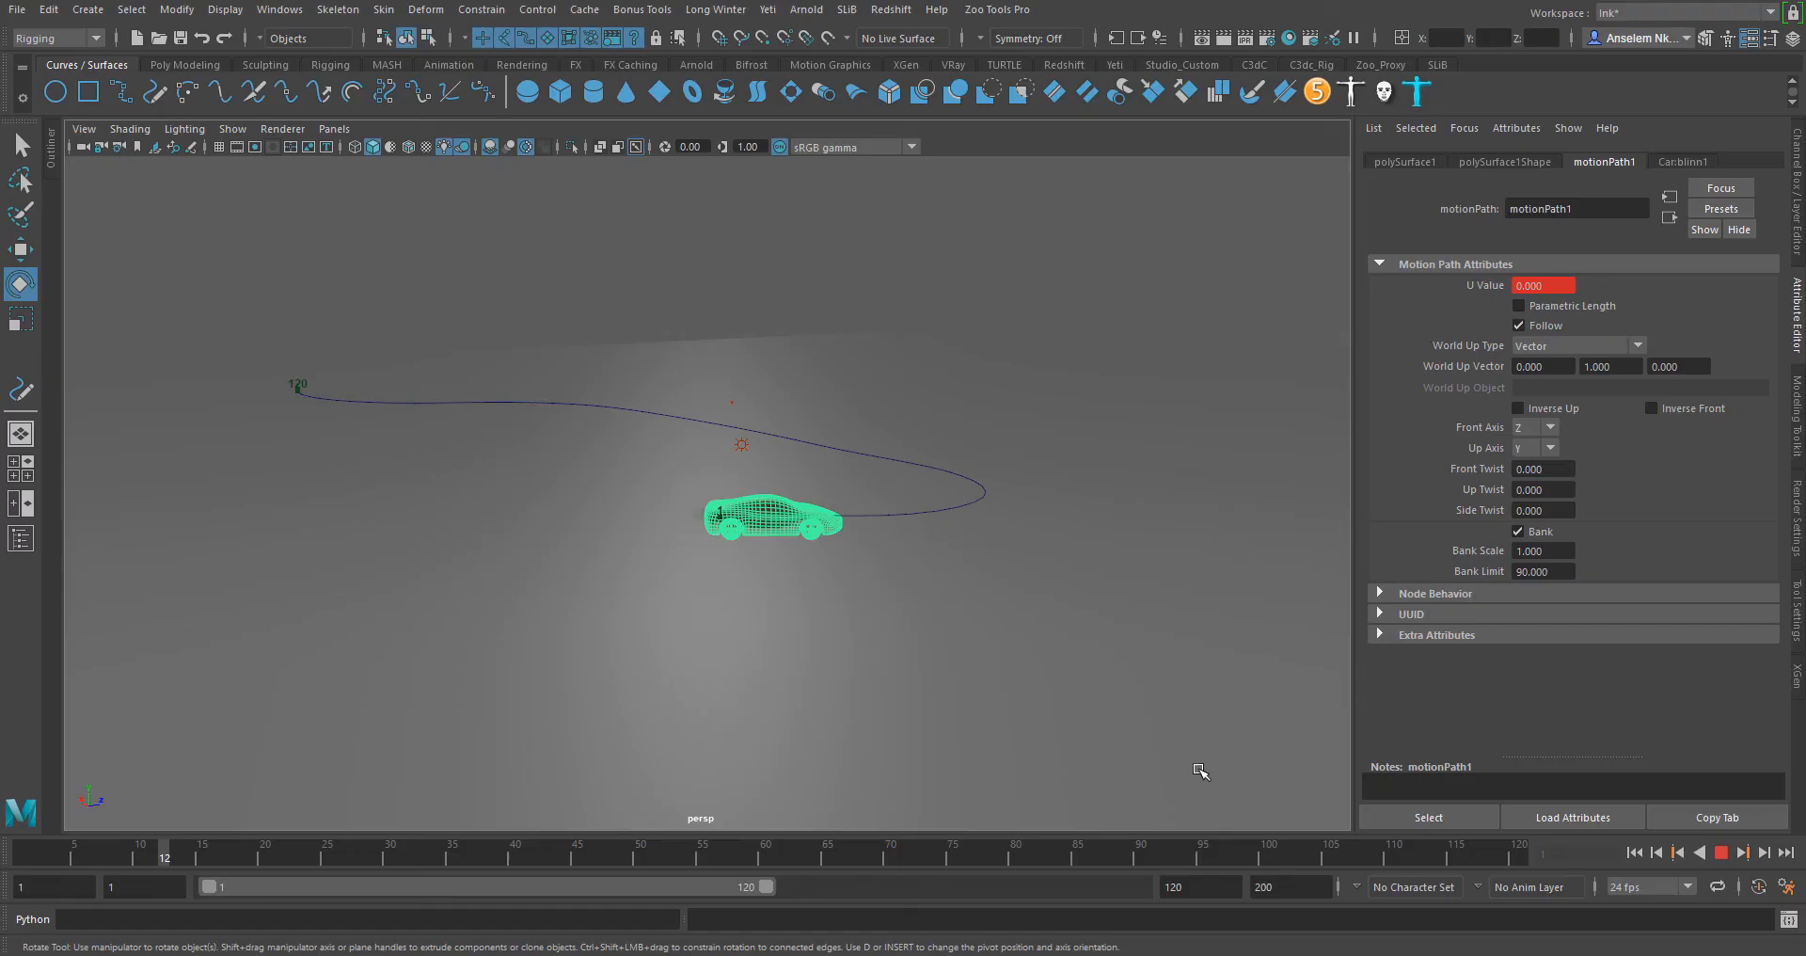
{"action": "left_click", "coordinate": [753, 850]}
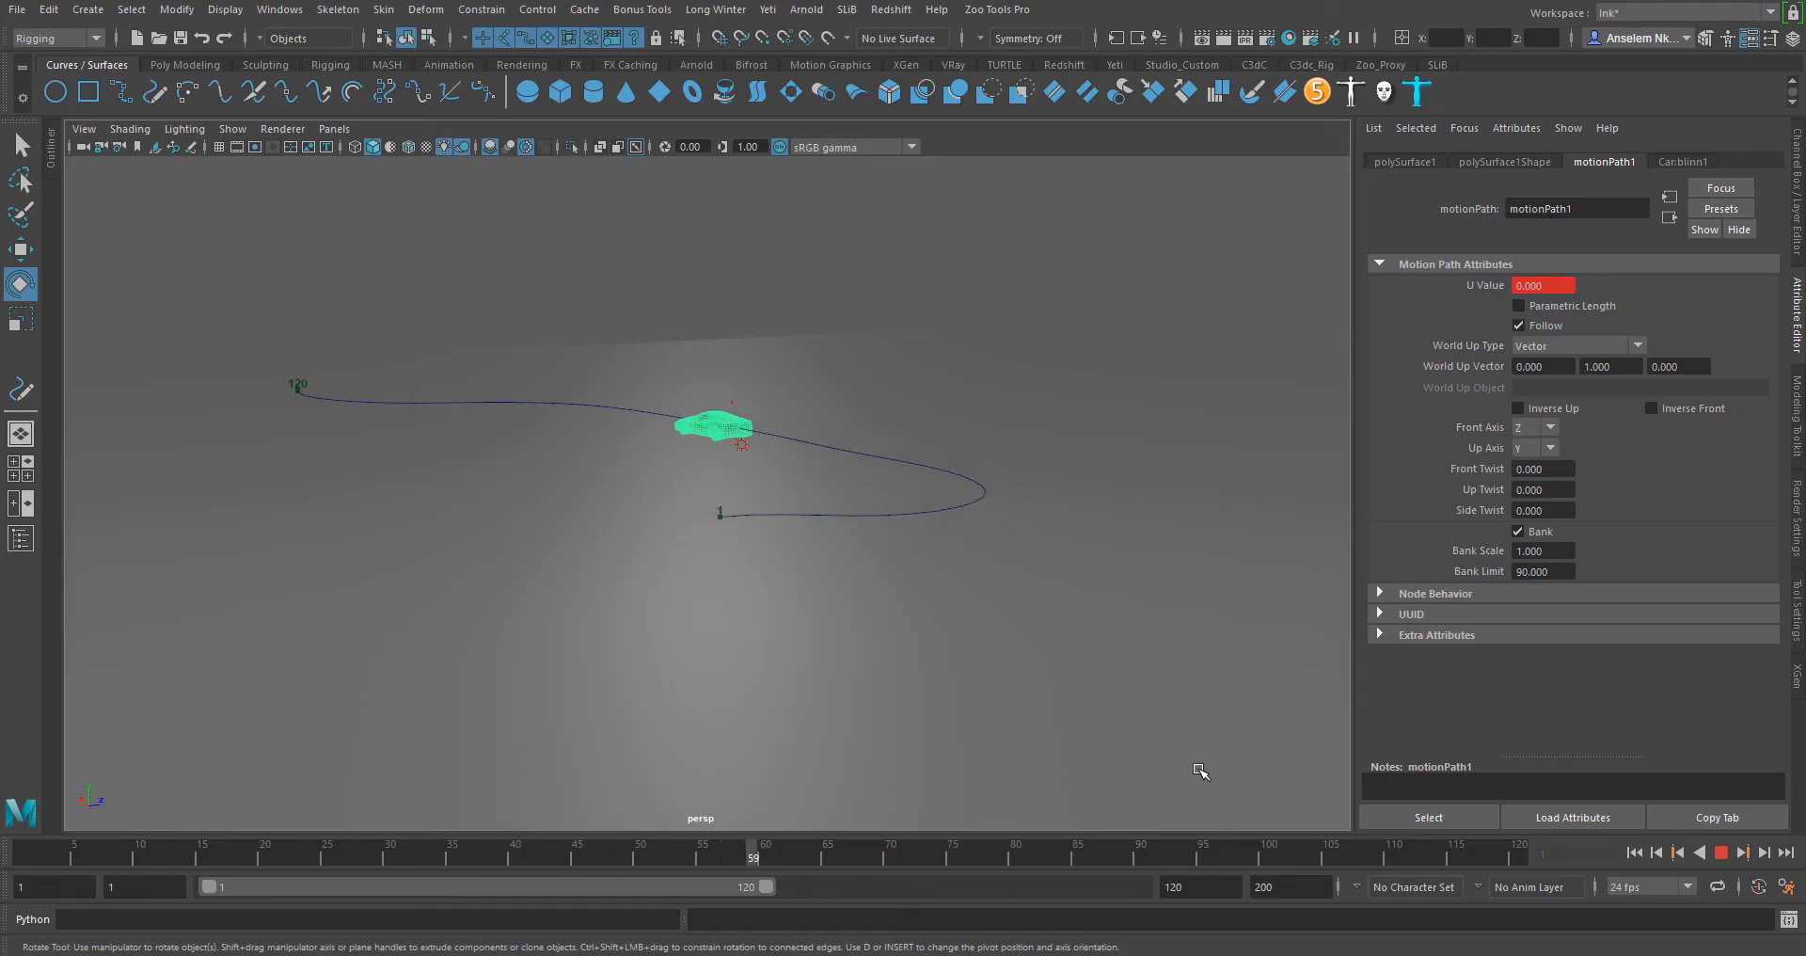